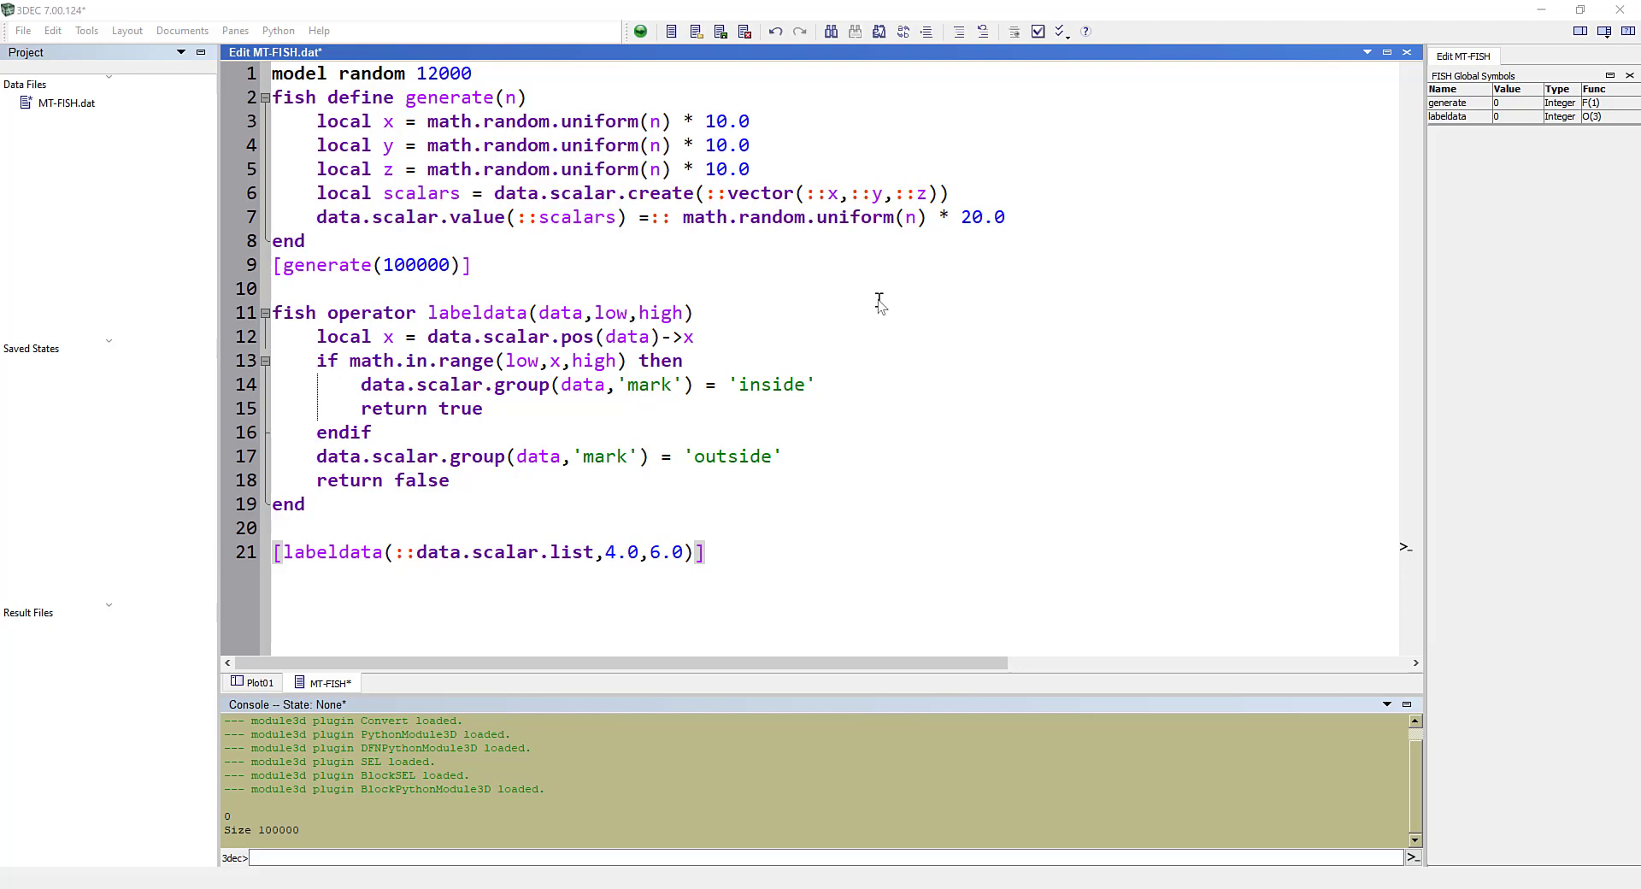
mouse_move(858, 312)
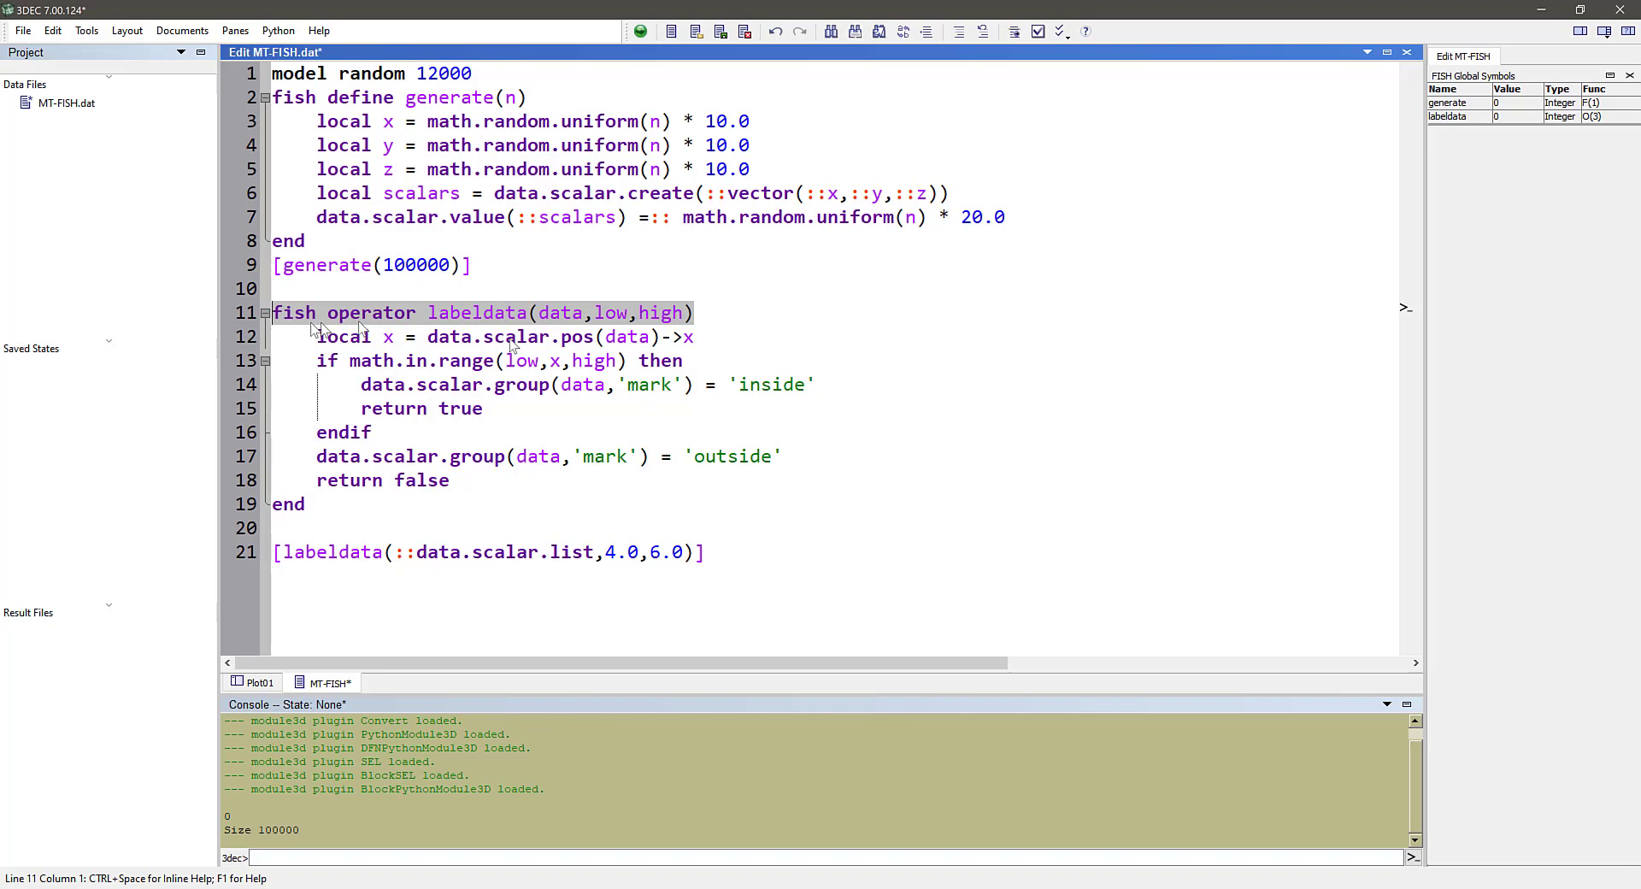
mouse_move(761, 225)
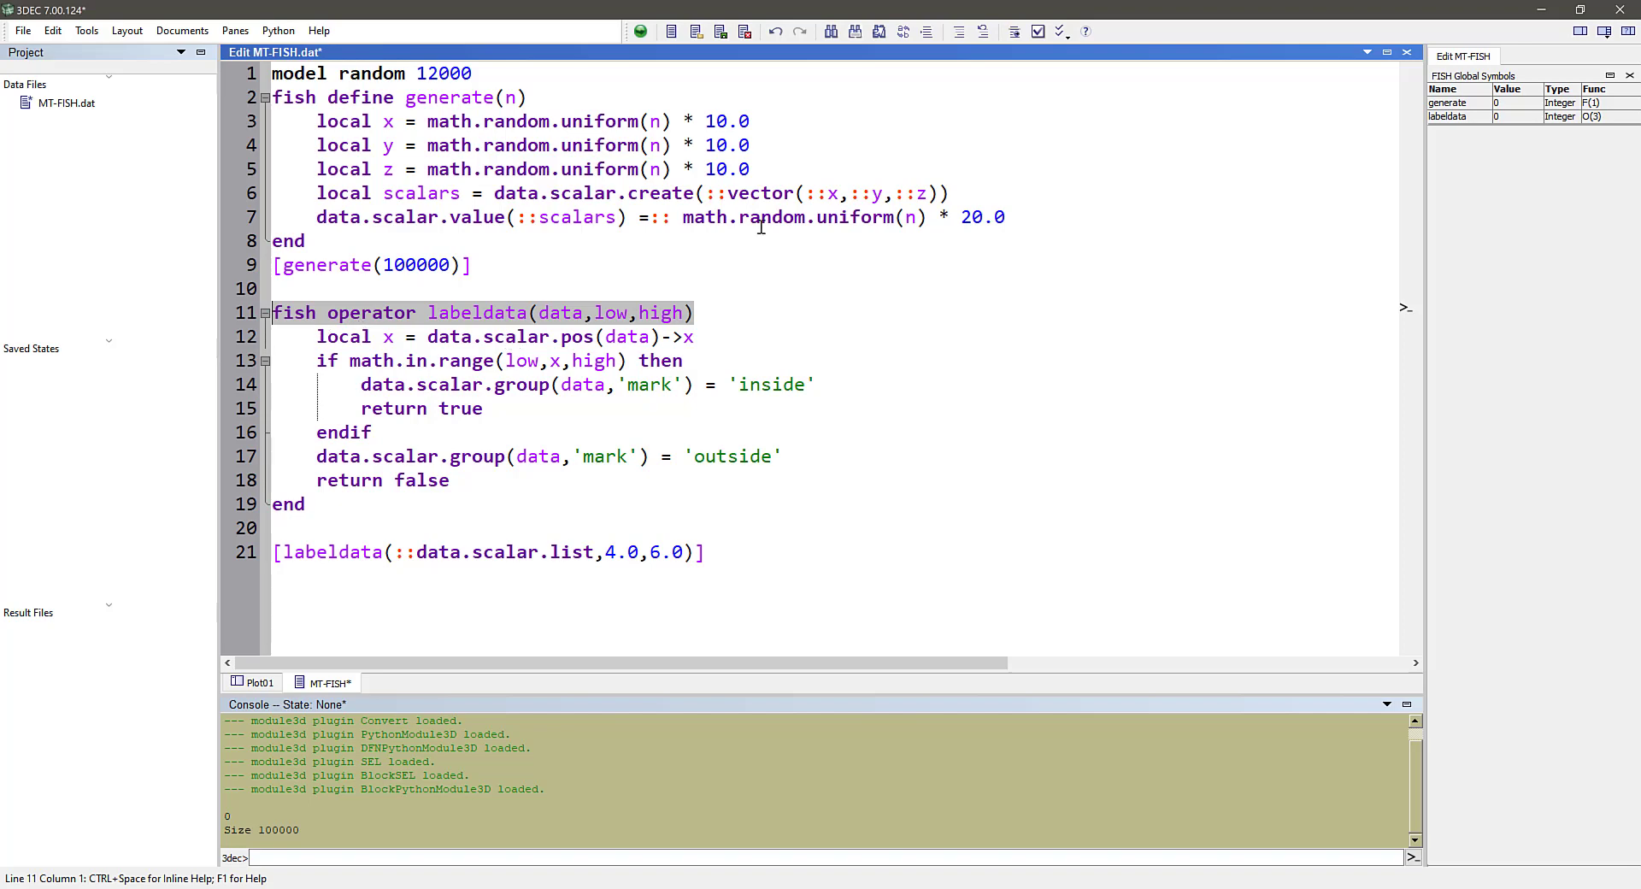
Step: Review the random seed line, the generate function and its local variable declarations
click(355, 74)
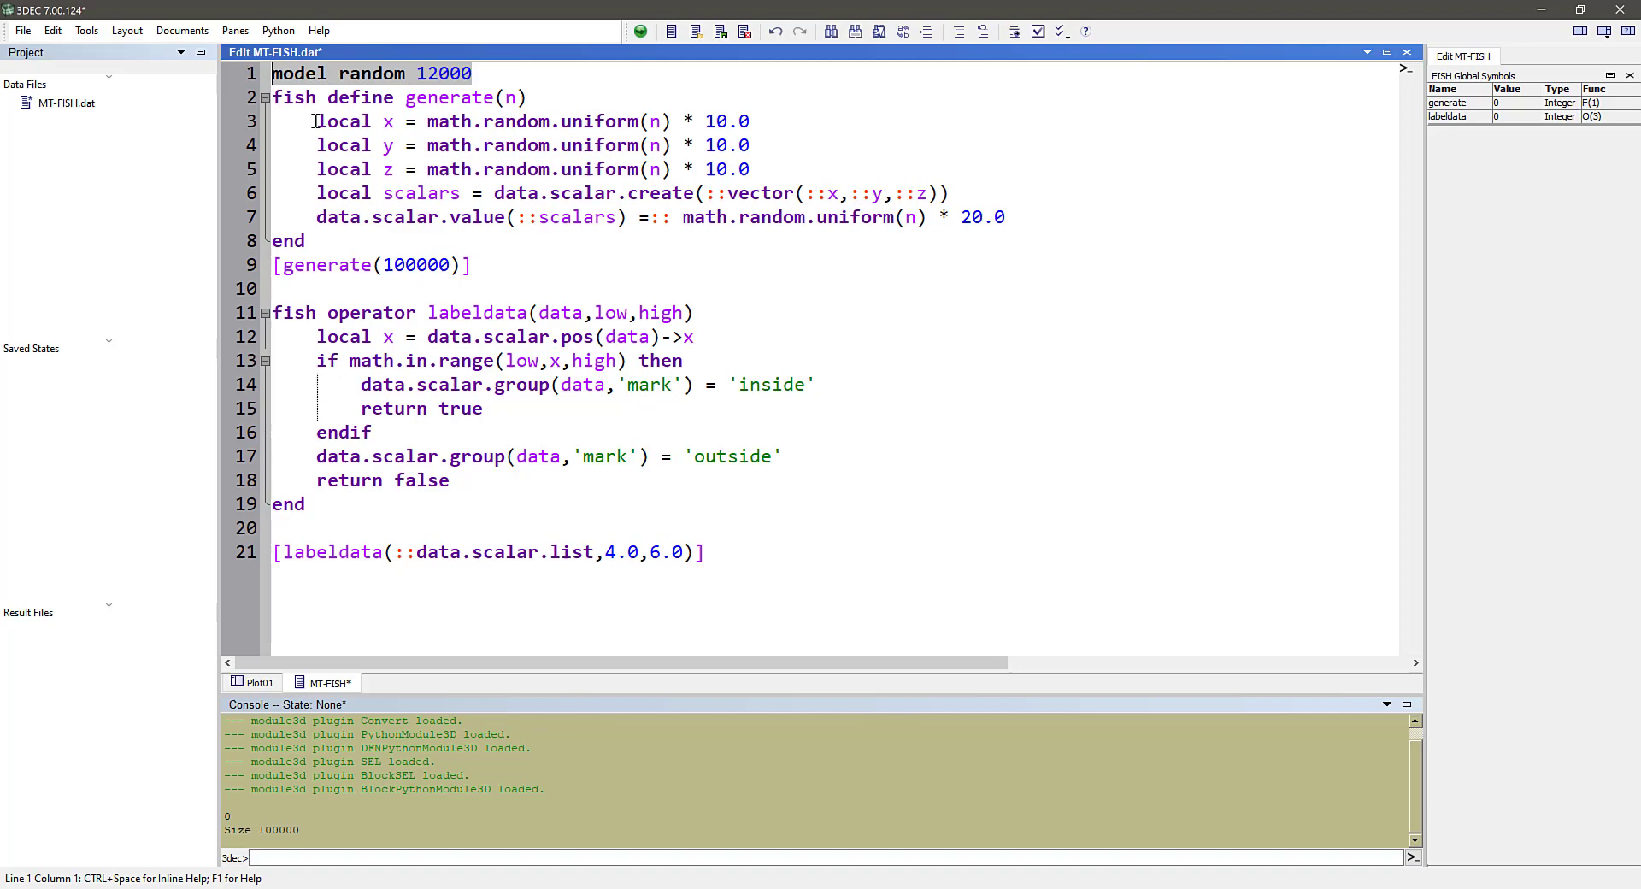
drag(317, 121, 749, 169)
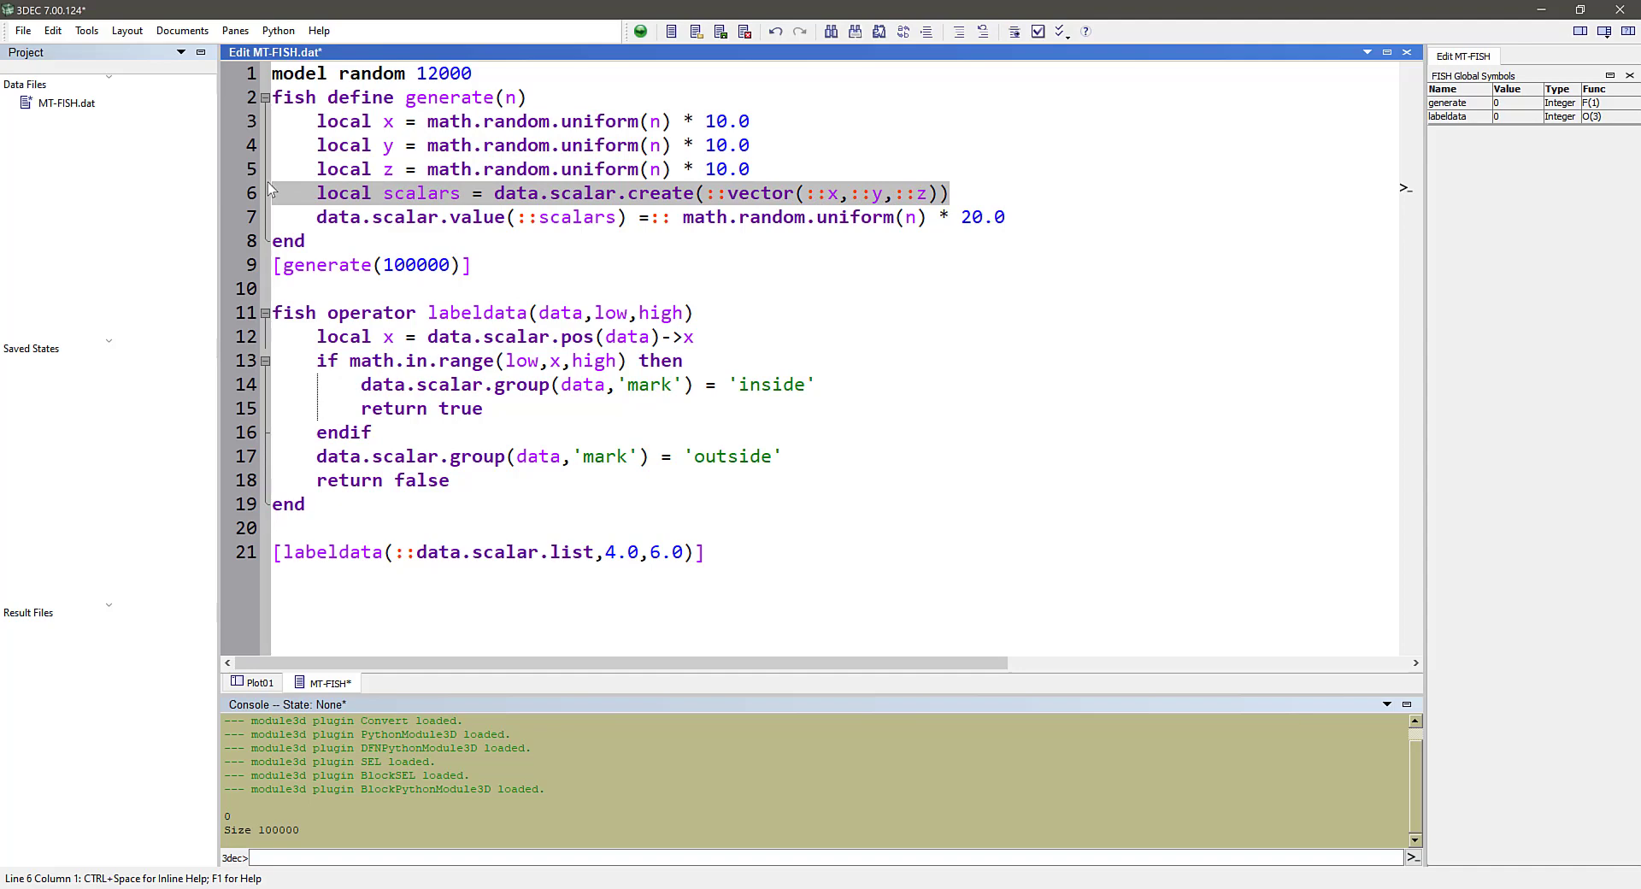
mouse_move(275, 176)
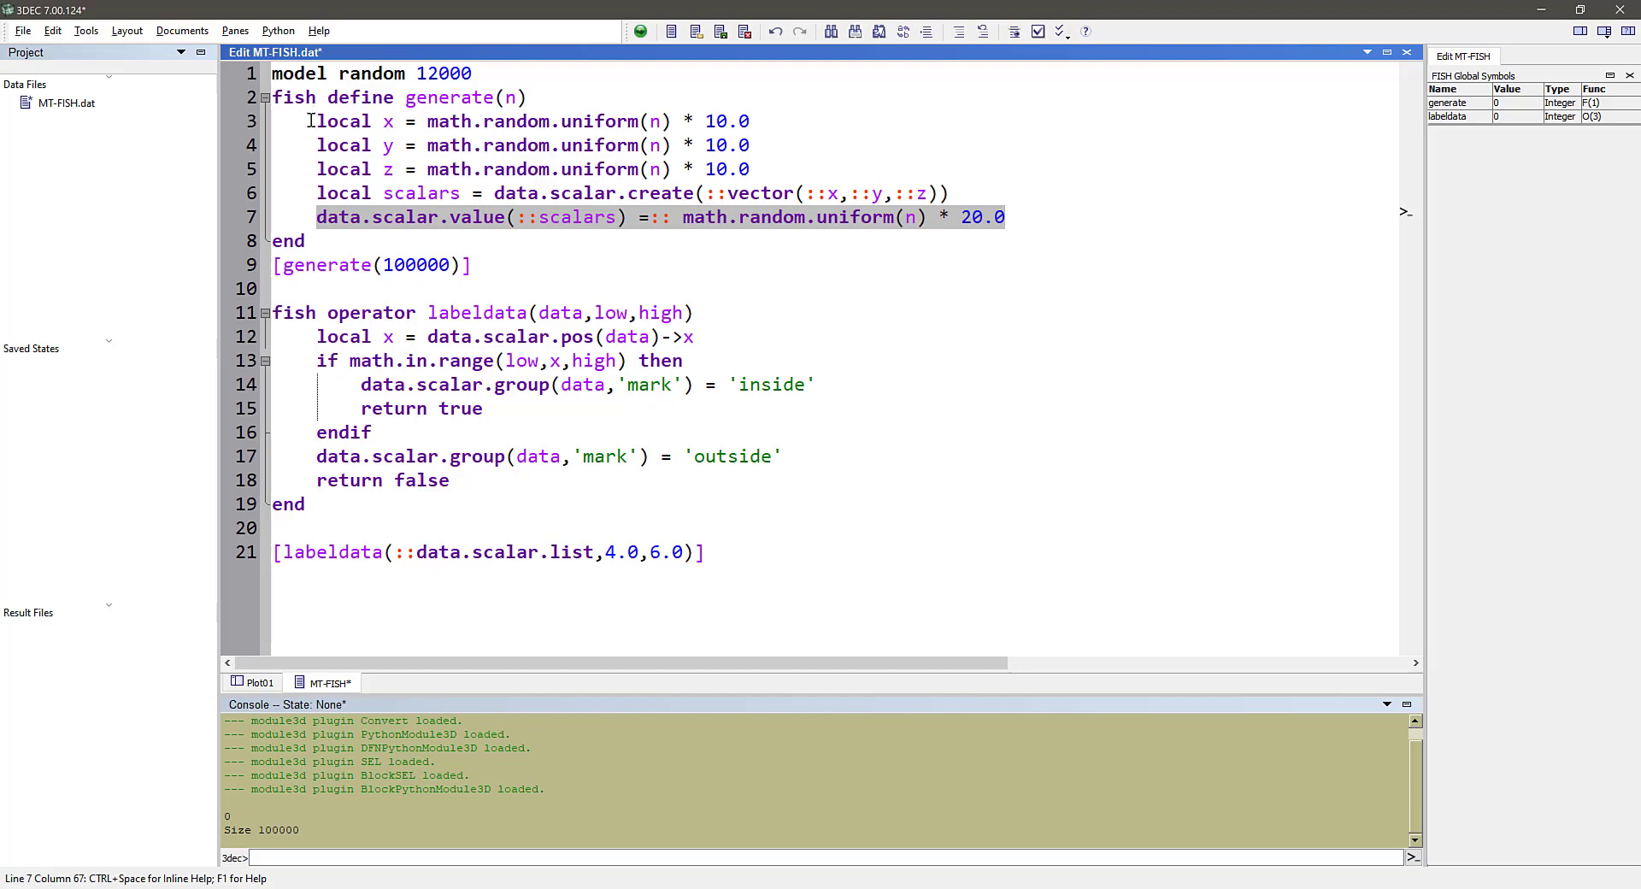
click(377, 193)
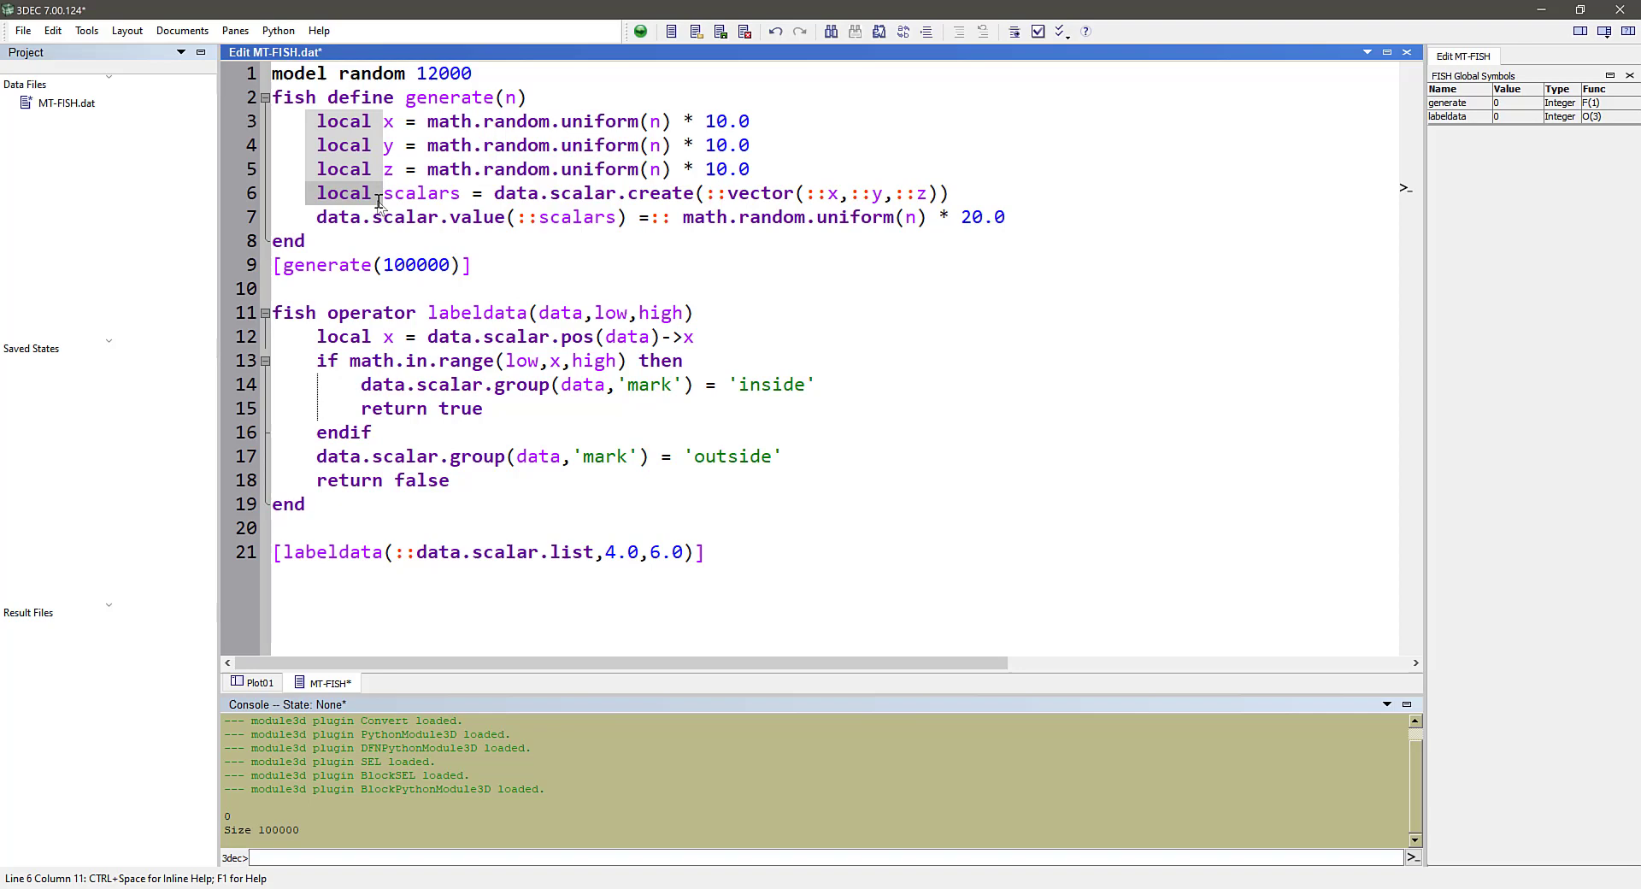
mouse_move(1155, 298)
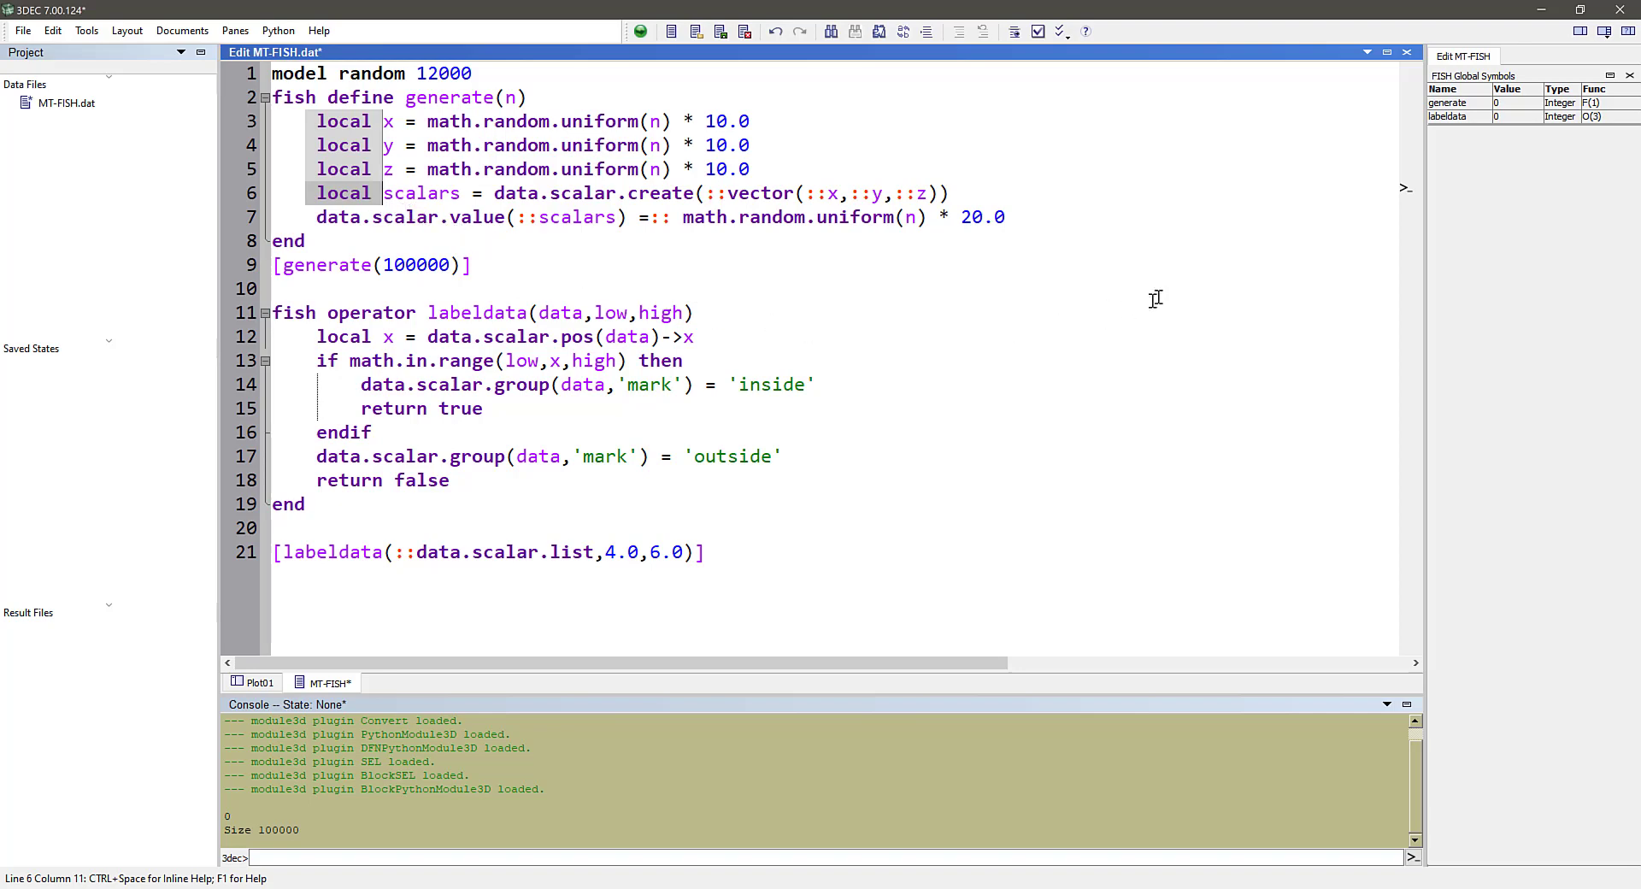
click(275, 288)
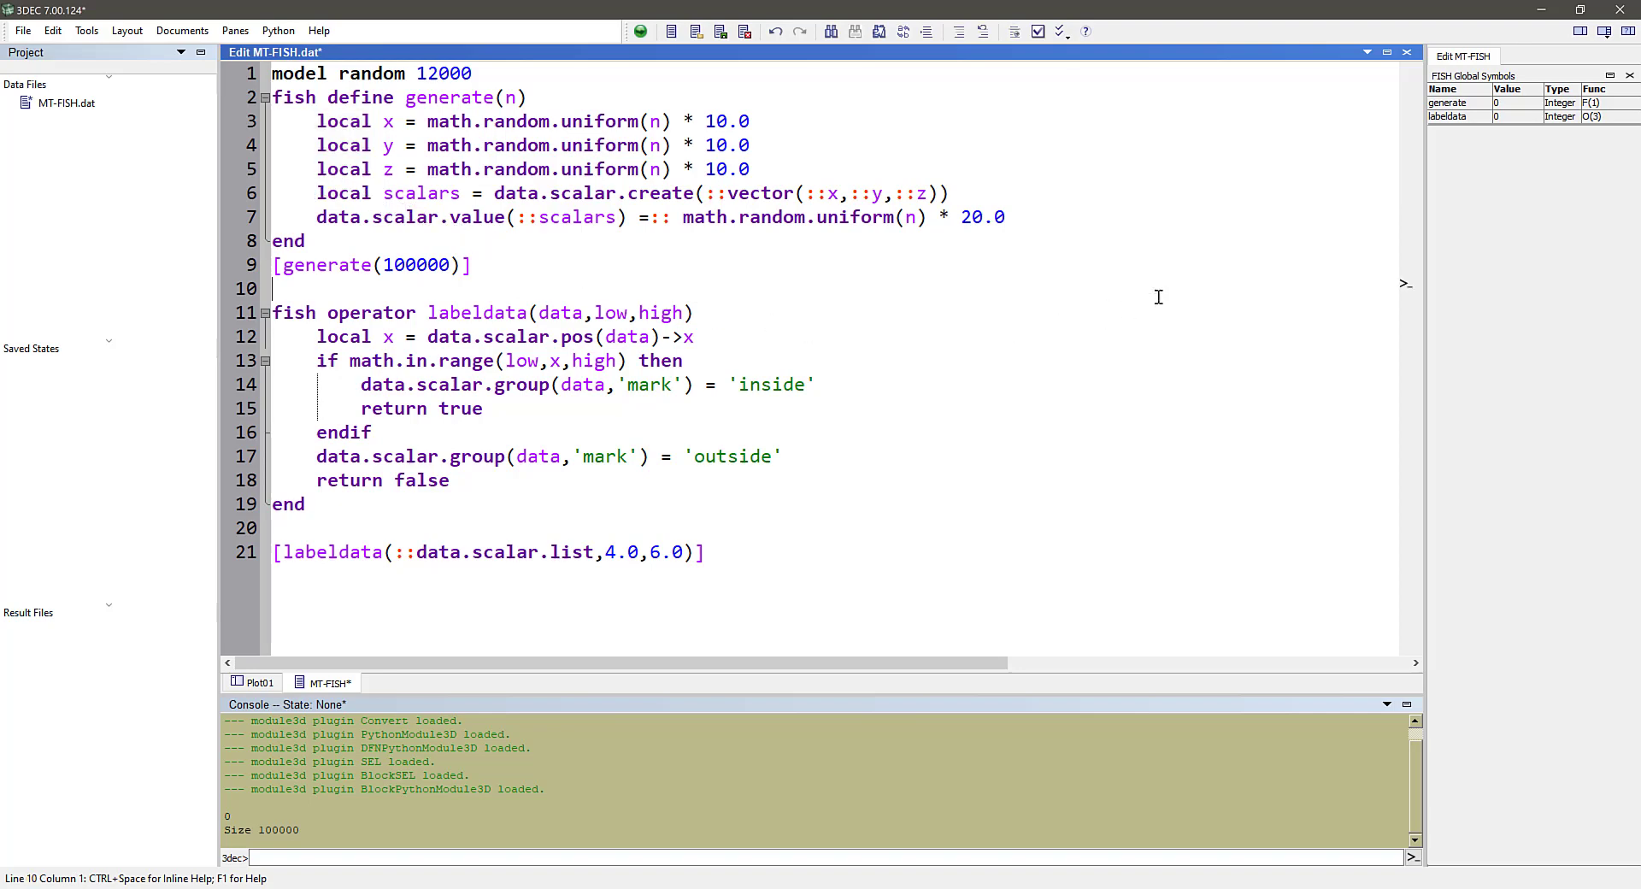
Step: Review the labeldata operator, the x-position range test, and the data.scalar.list call on line 21
click(482, 264)
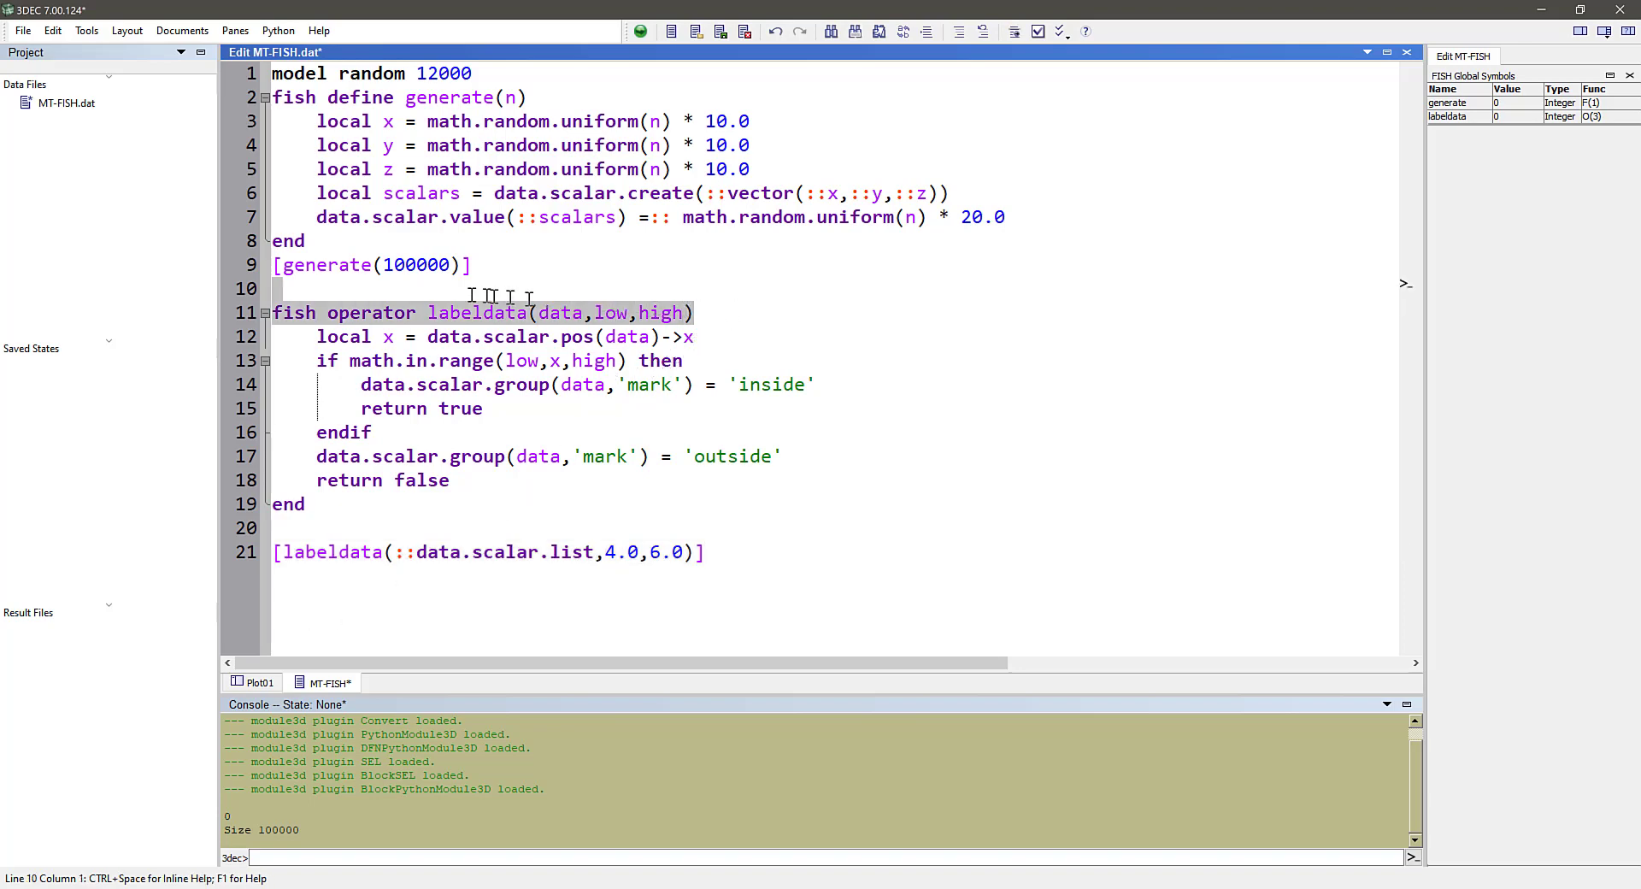
click(307, 335)
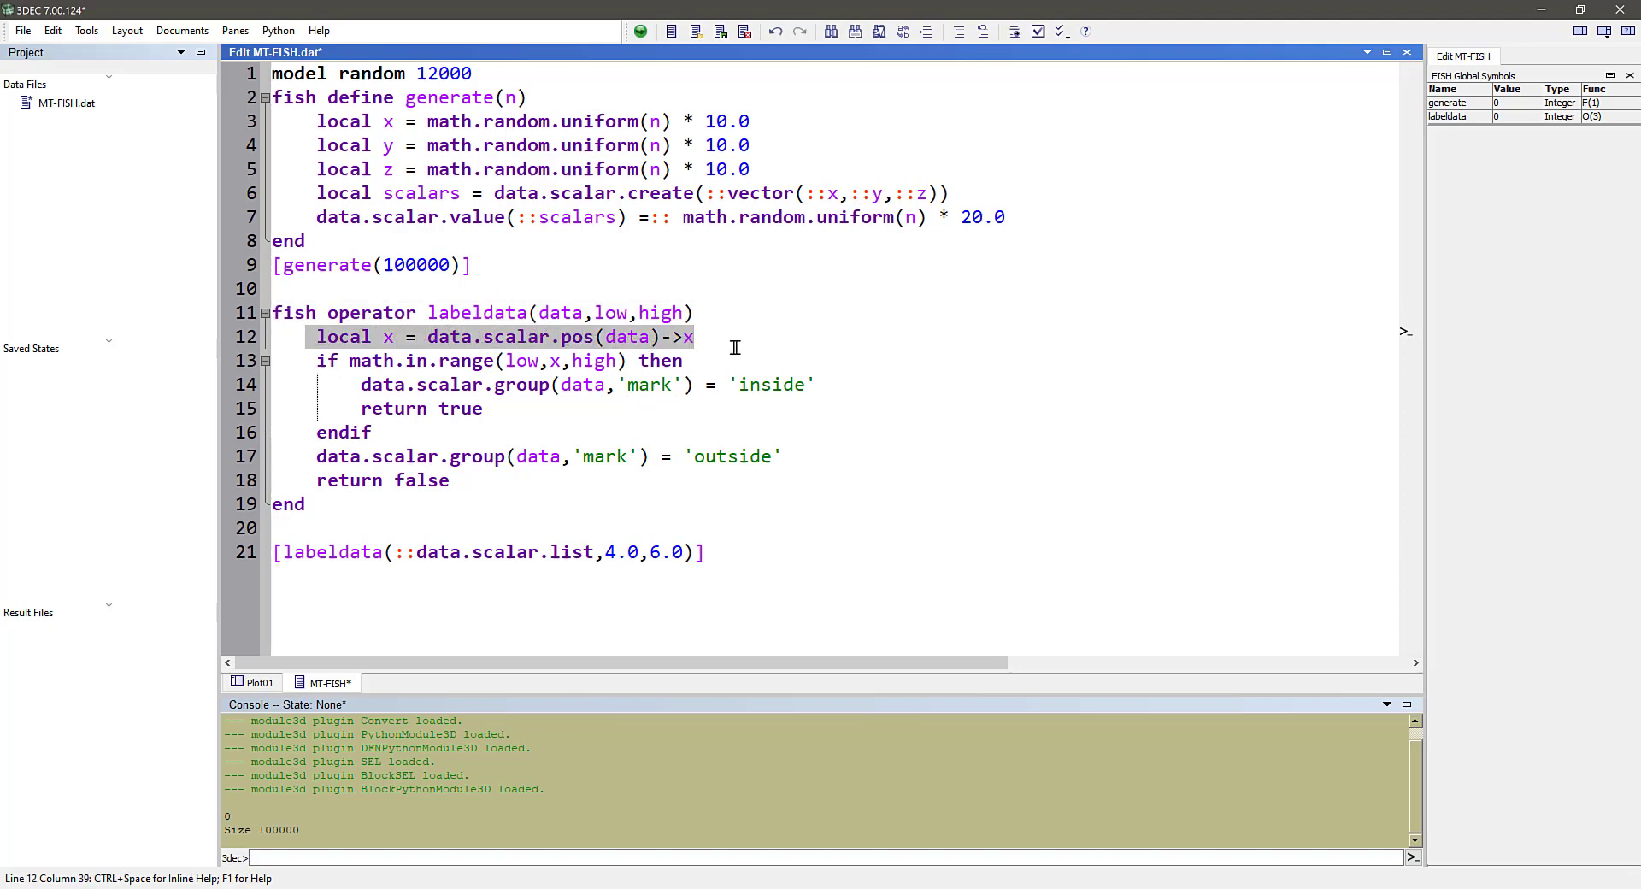
click(678, 360)
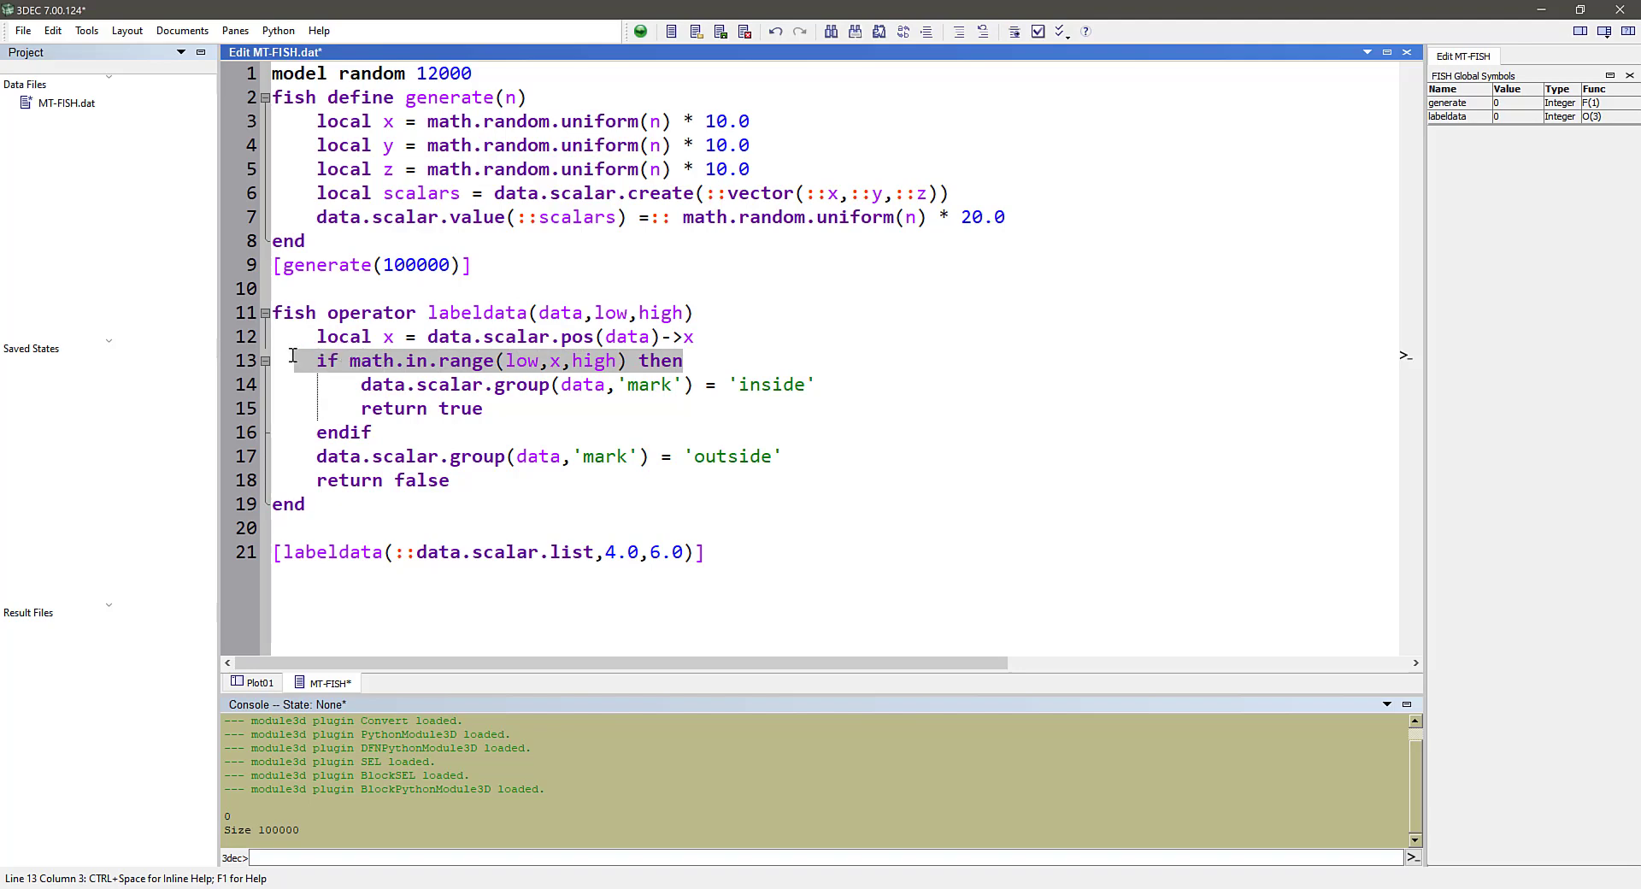
mouse_move(322, 384)
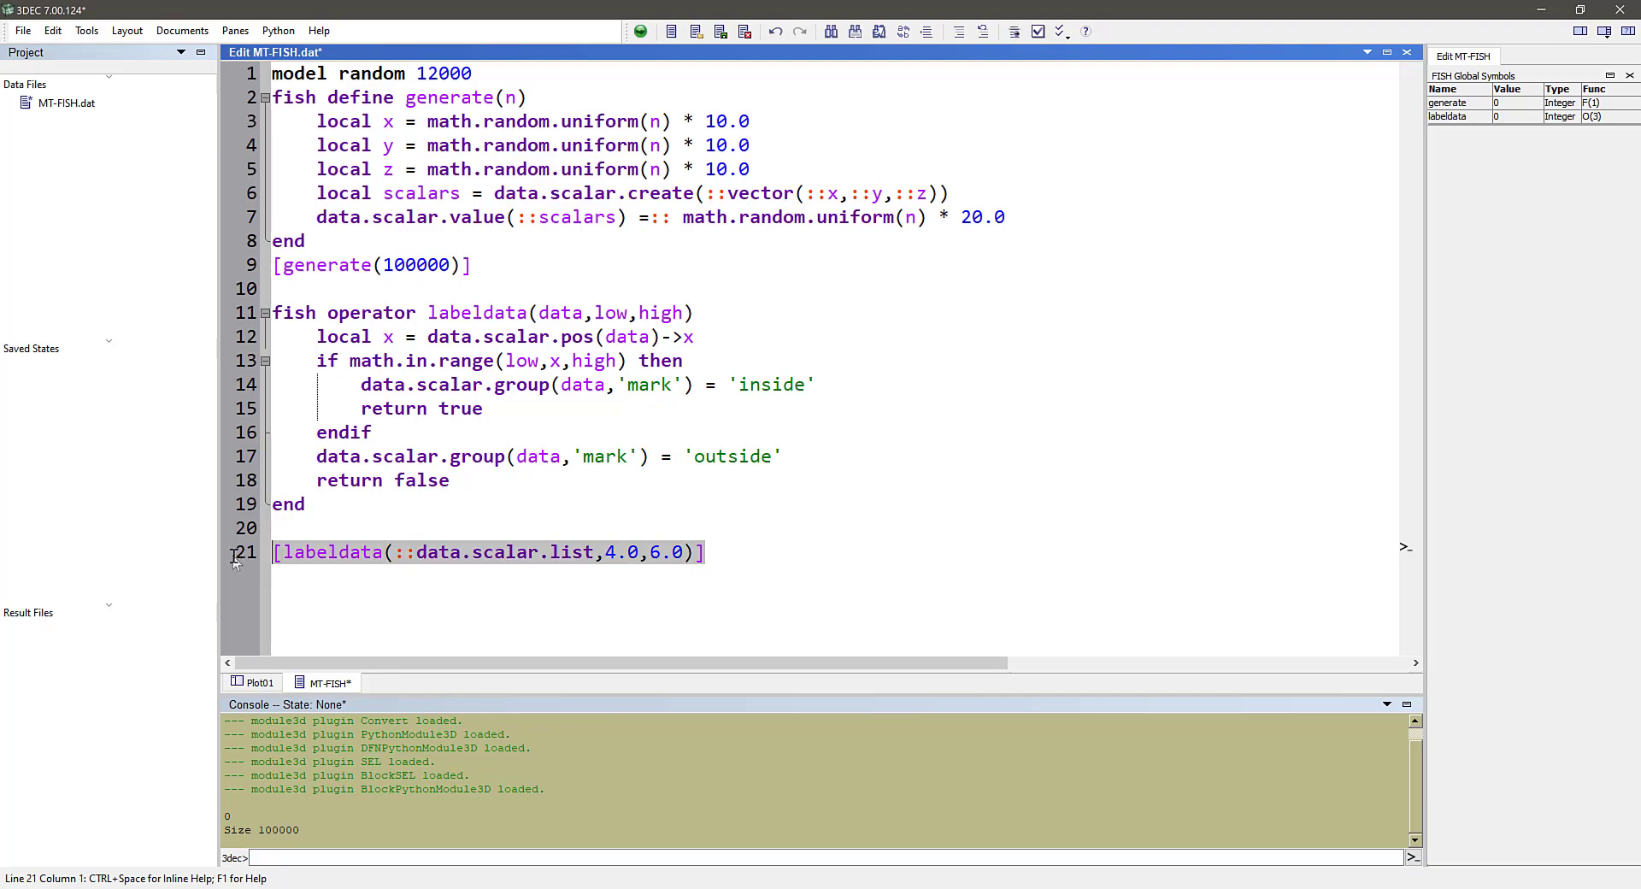
click(416, 552)
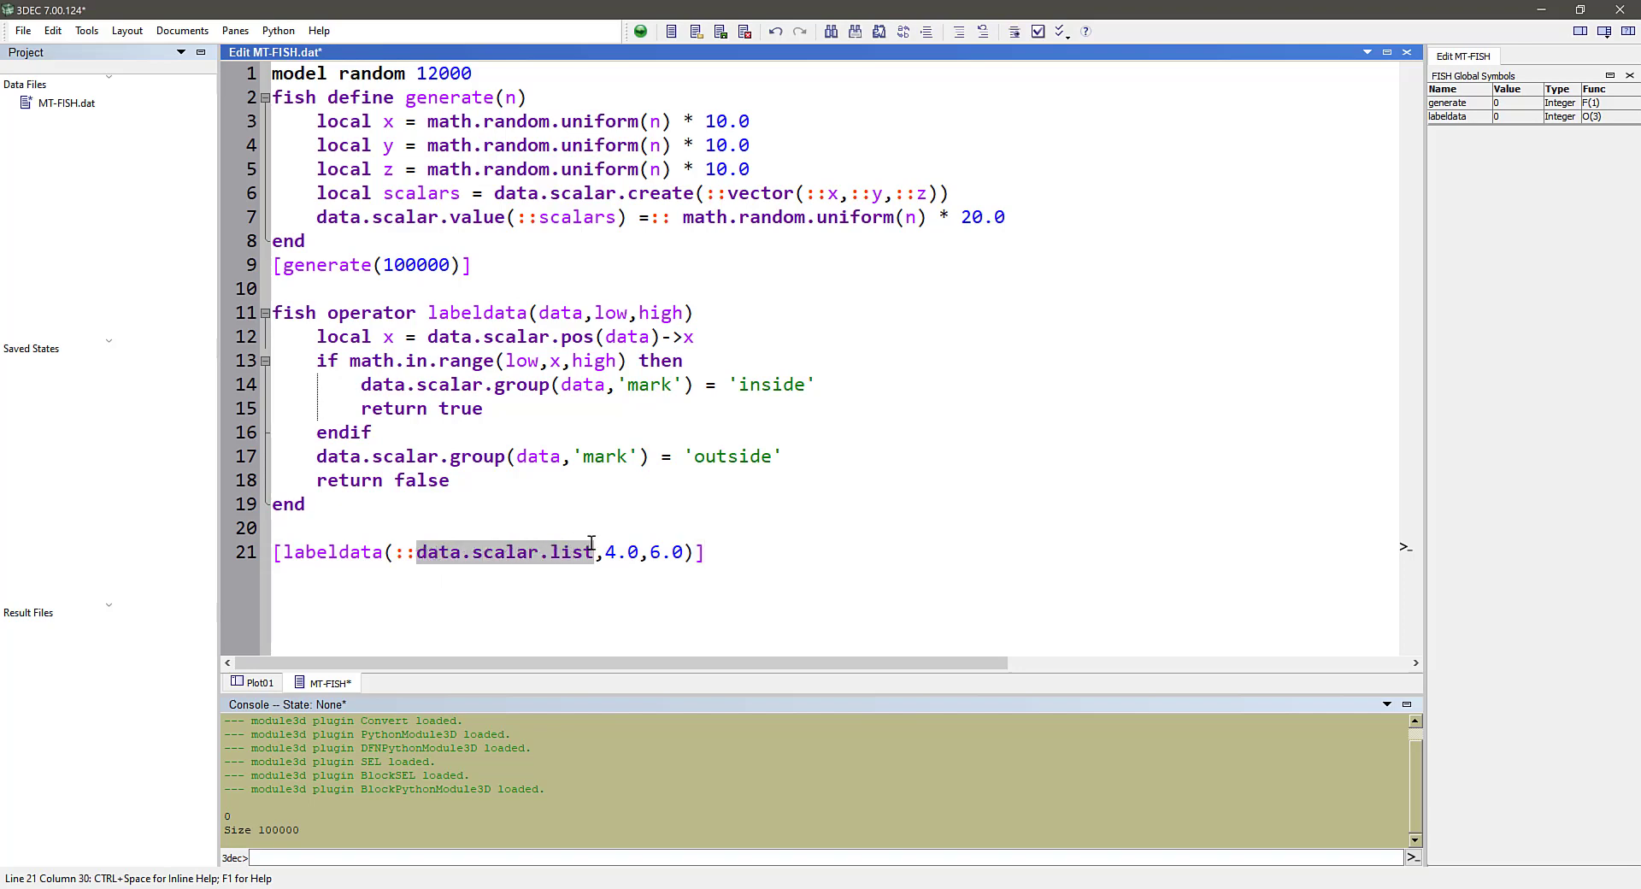
double_click(624, 552)
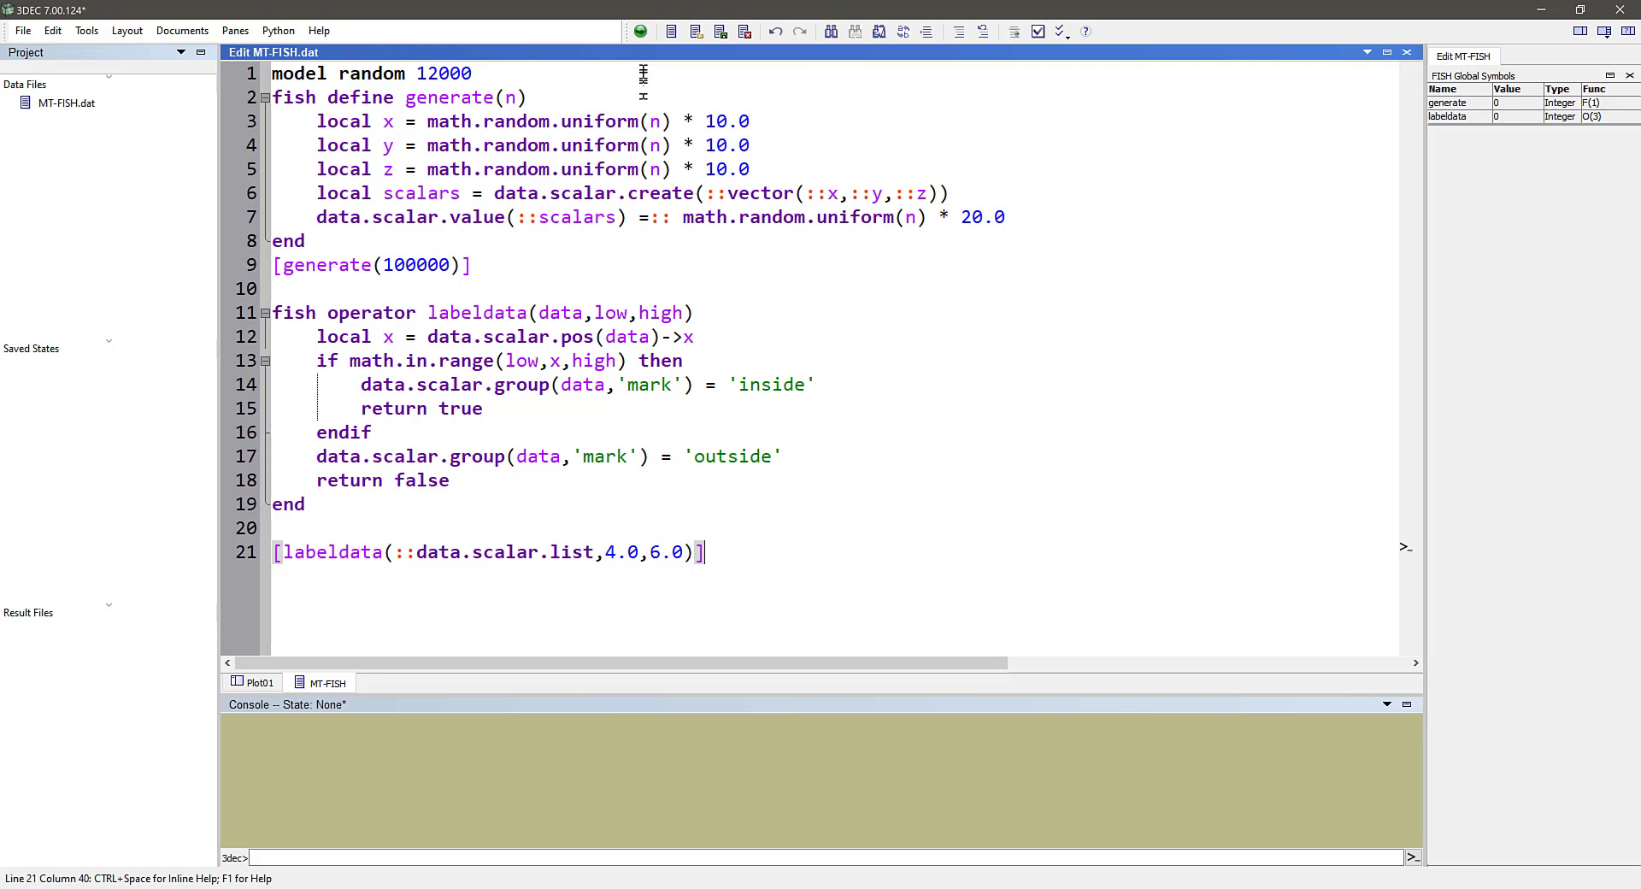
mouse_move(640, 31)
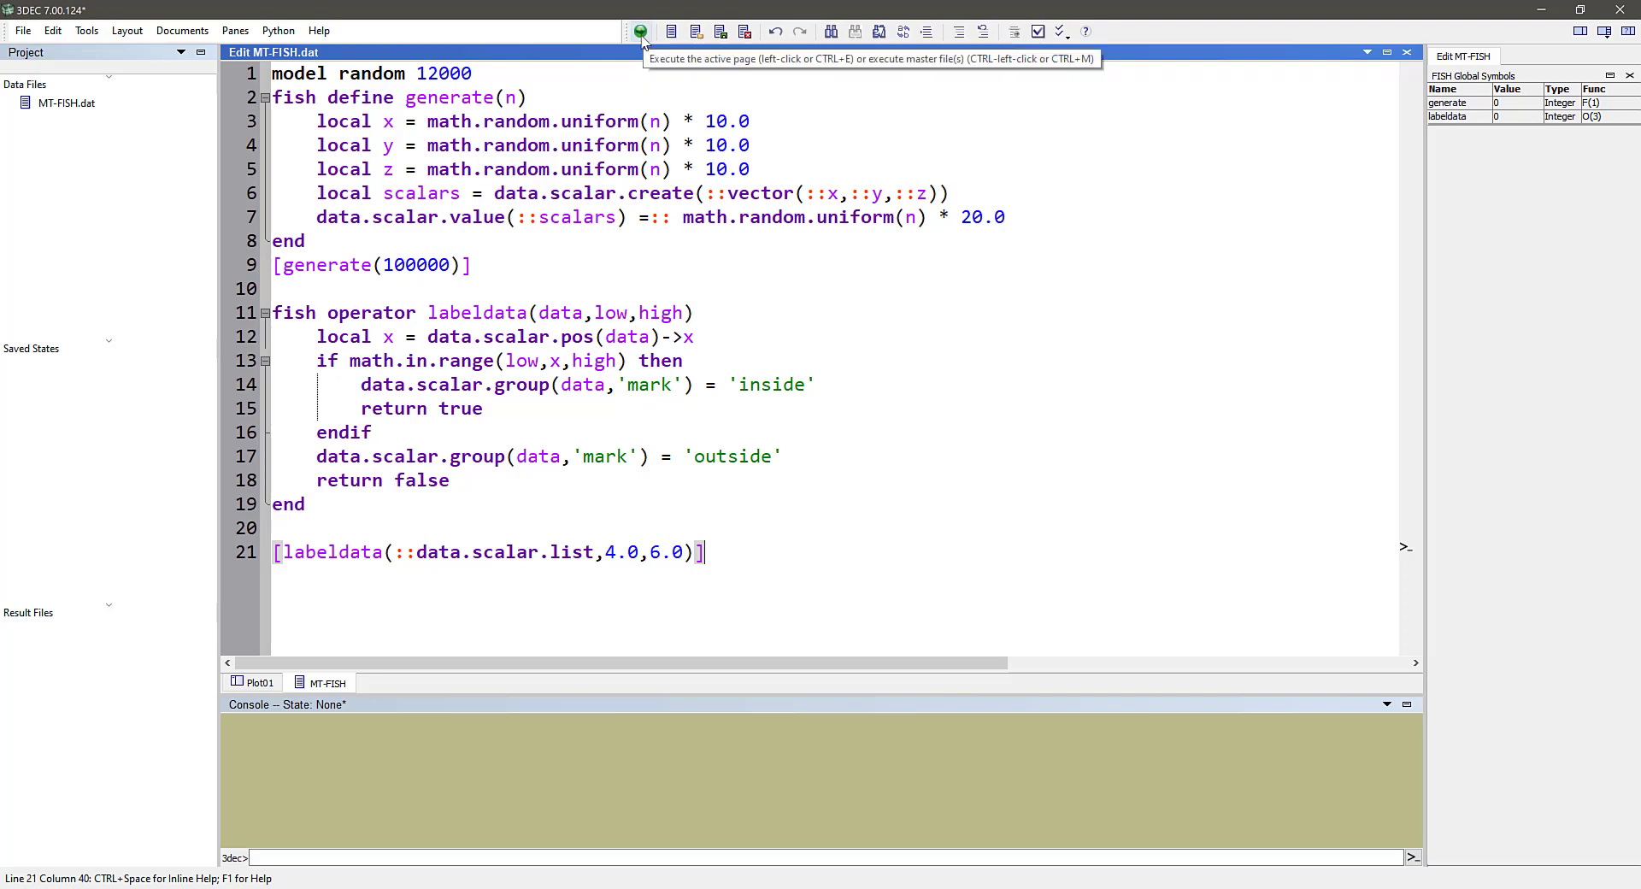
Step: Run MT-FISH to create 300,000 scalars and start adding a plot item to Plot01
click(639, 31)
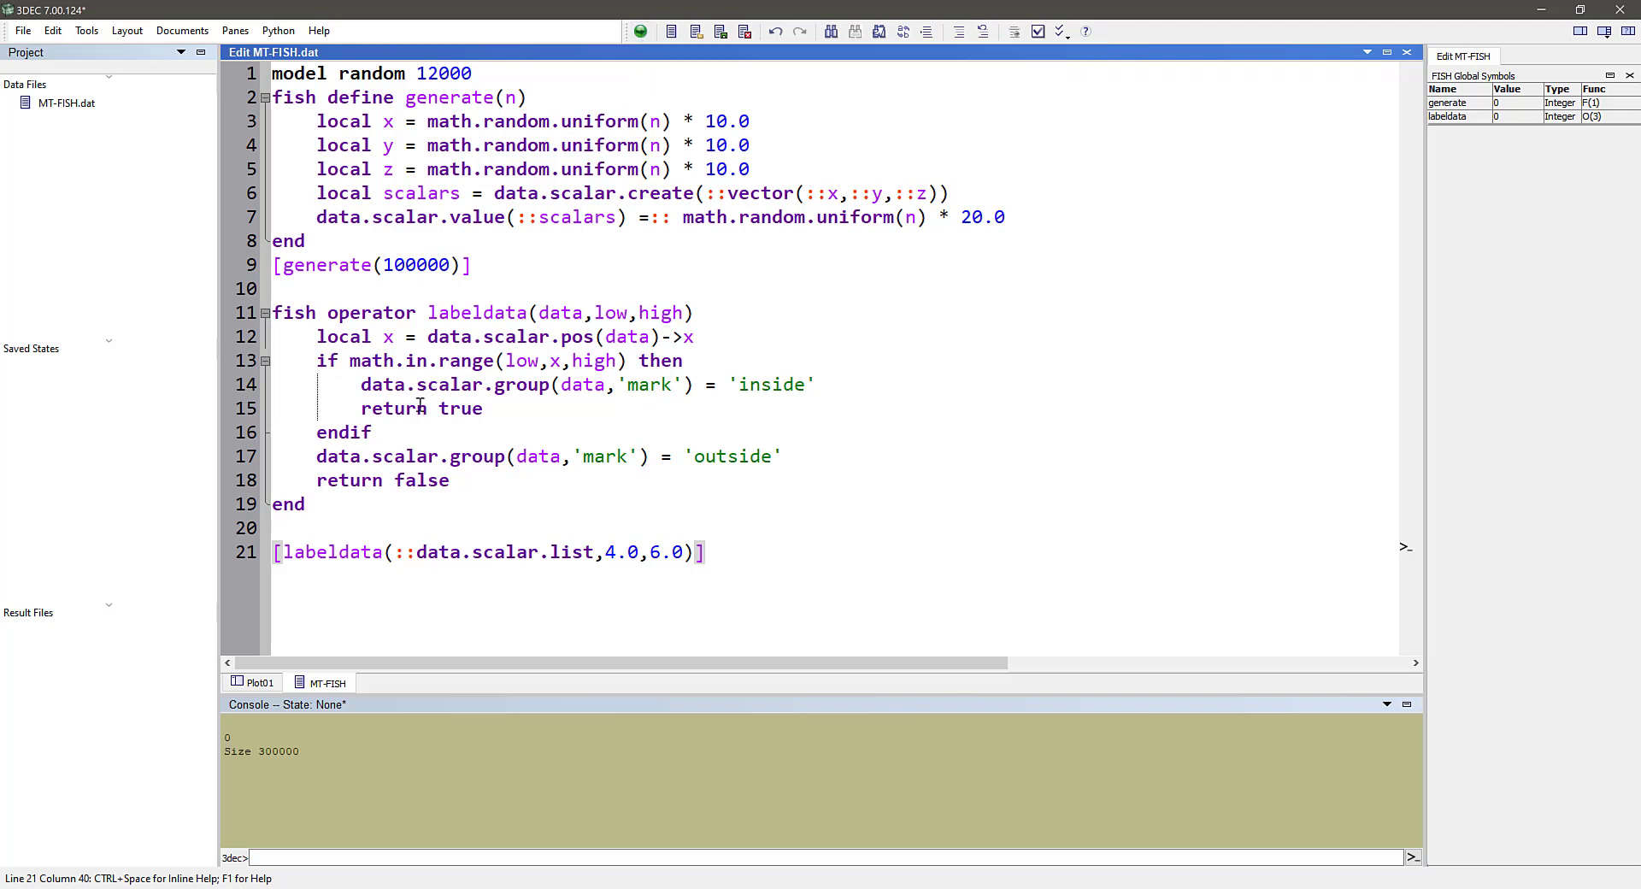
click(260, 683)
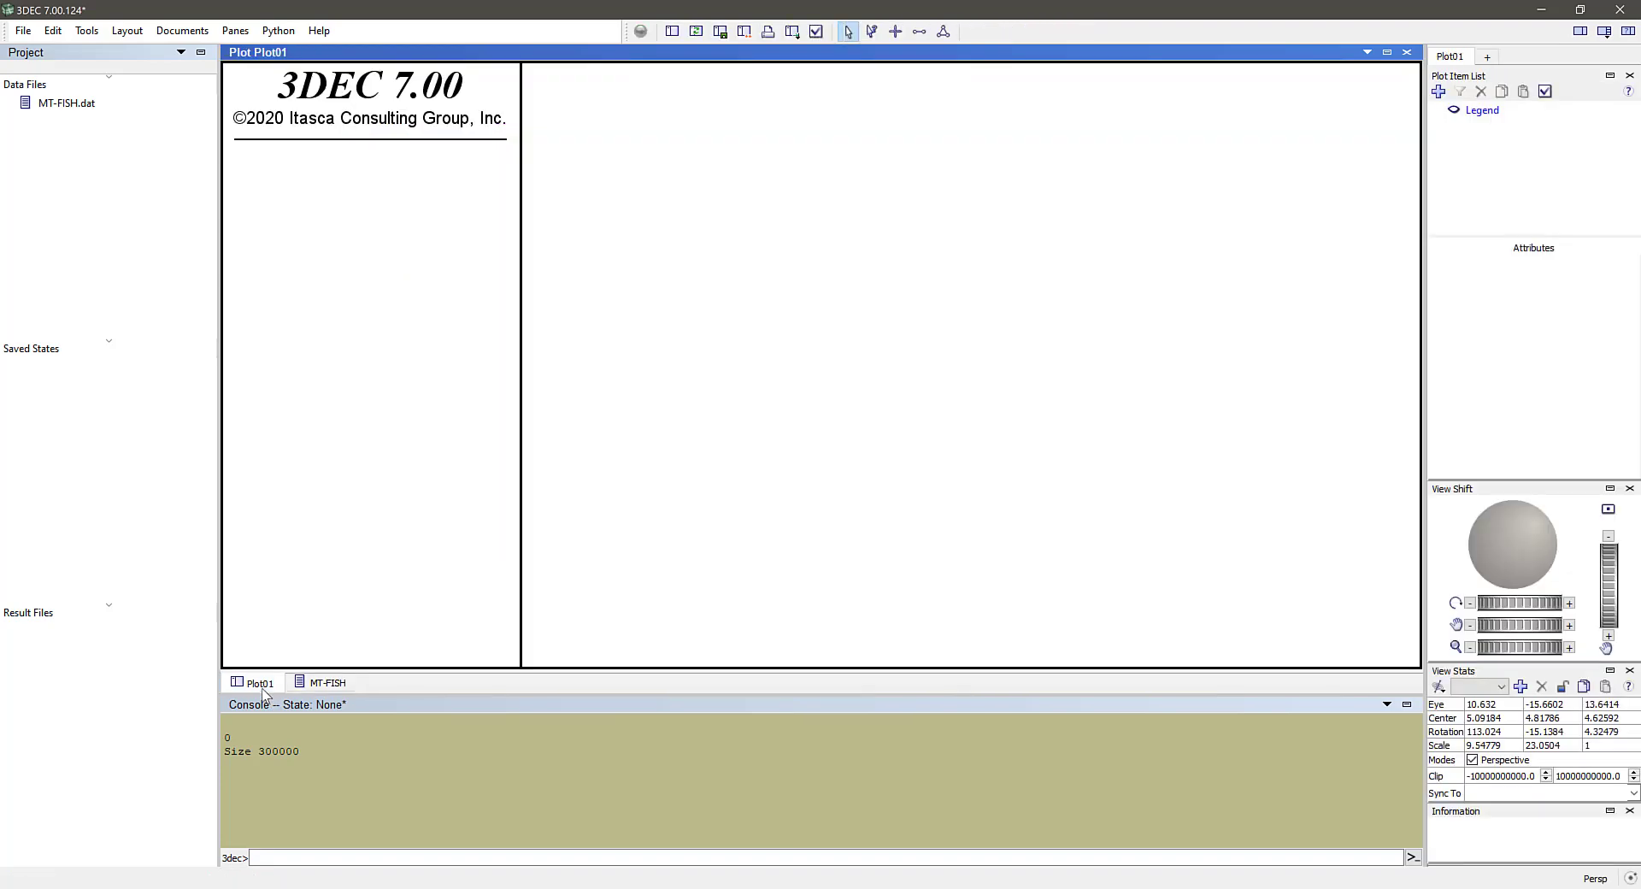
mouse_move(1365, 241)
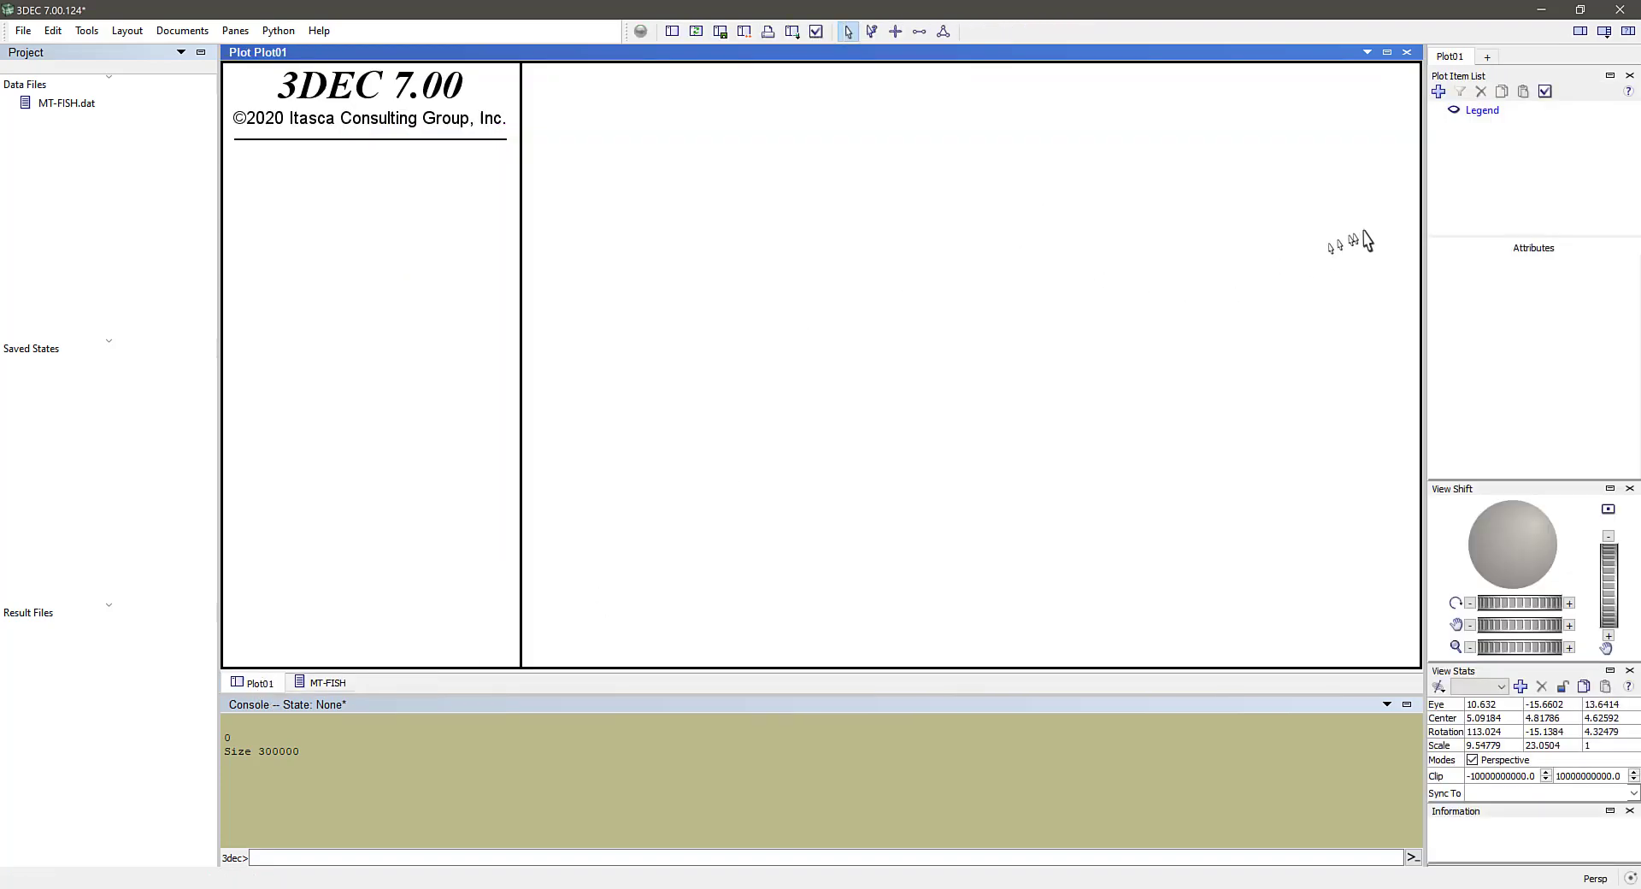
click(1439, 92)
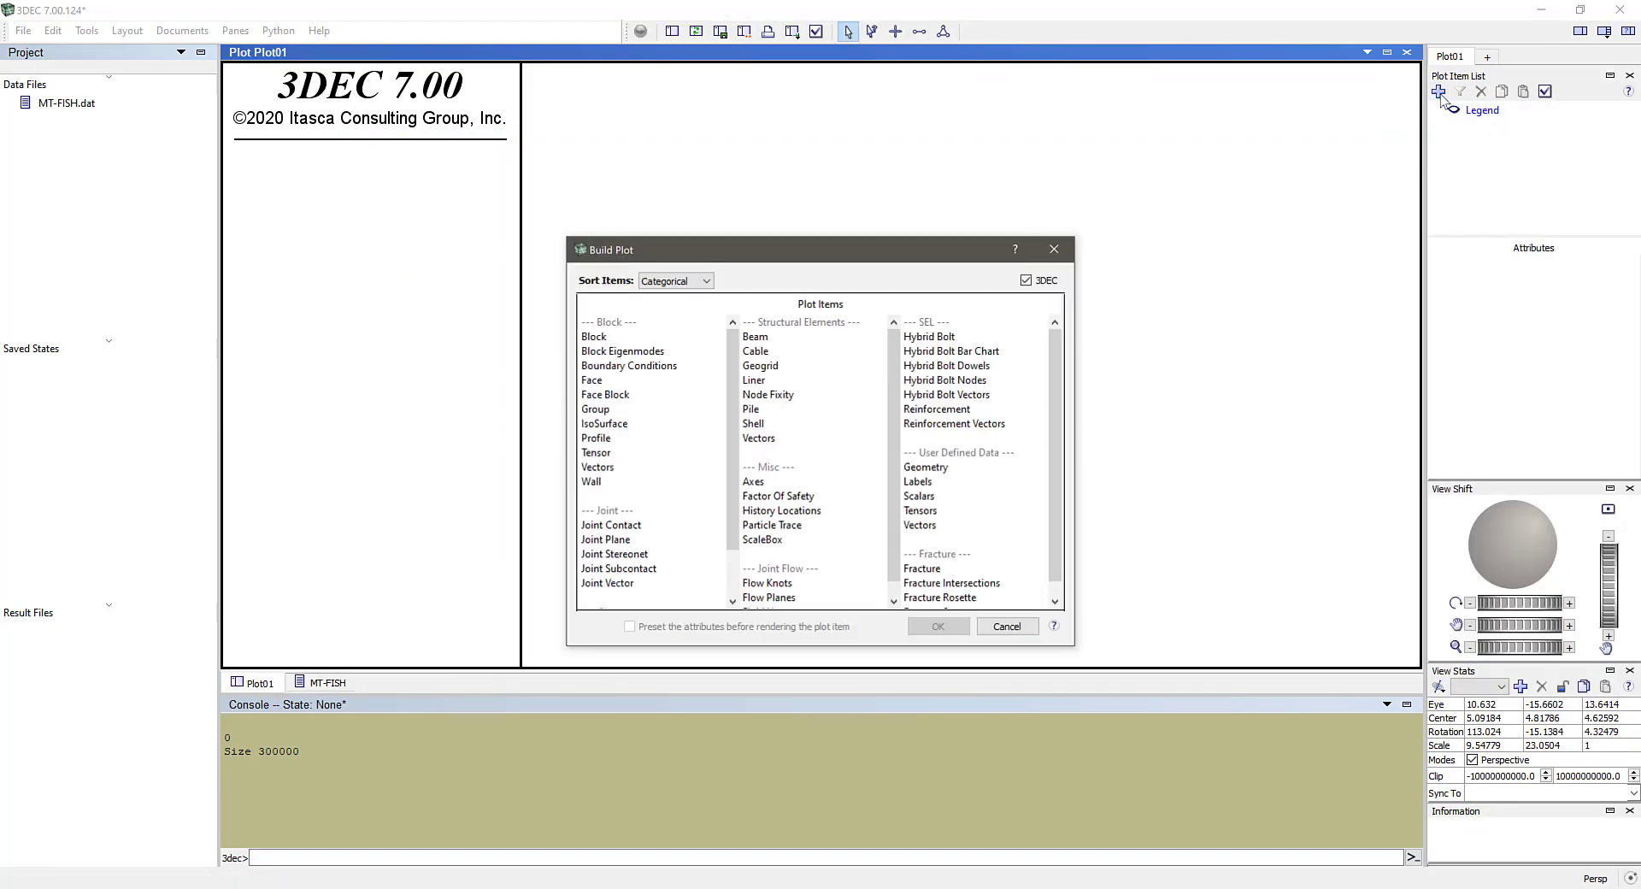
mouse_move(1036, 461)
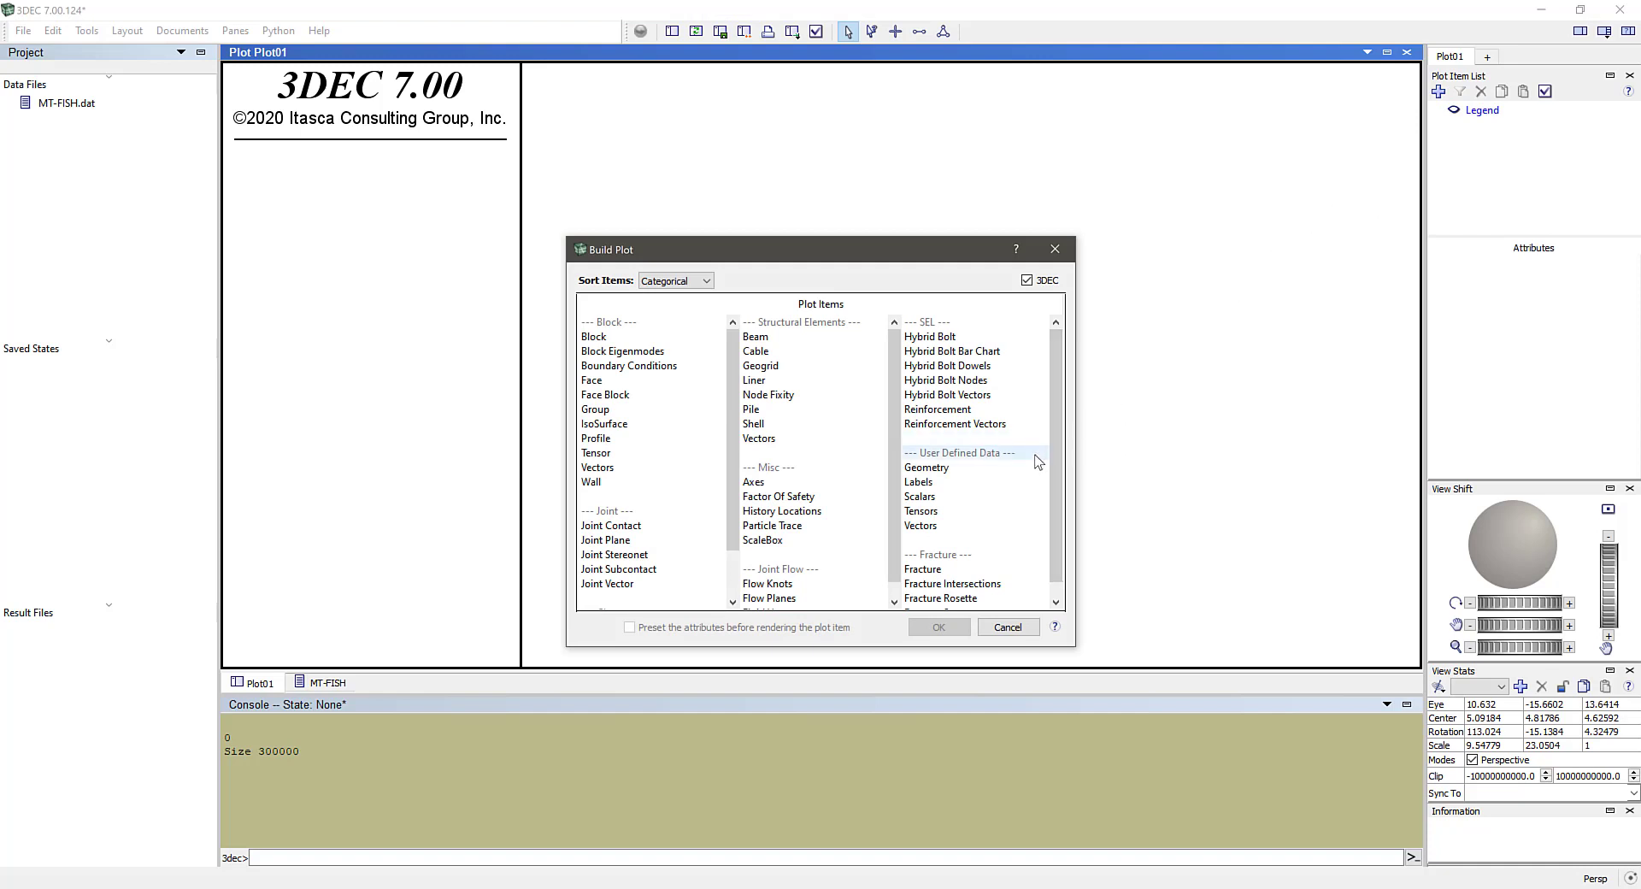
mouse_move(961, 496)
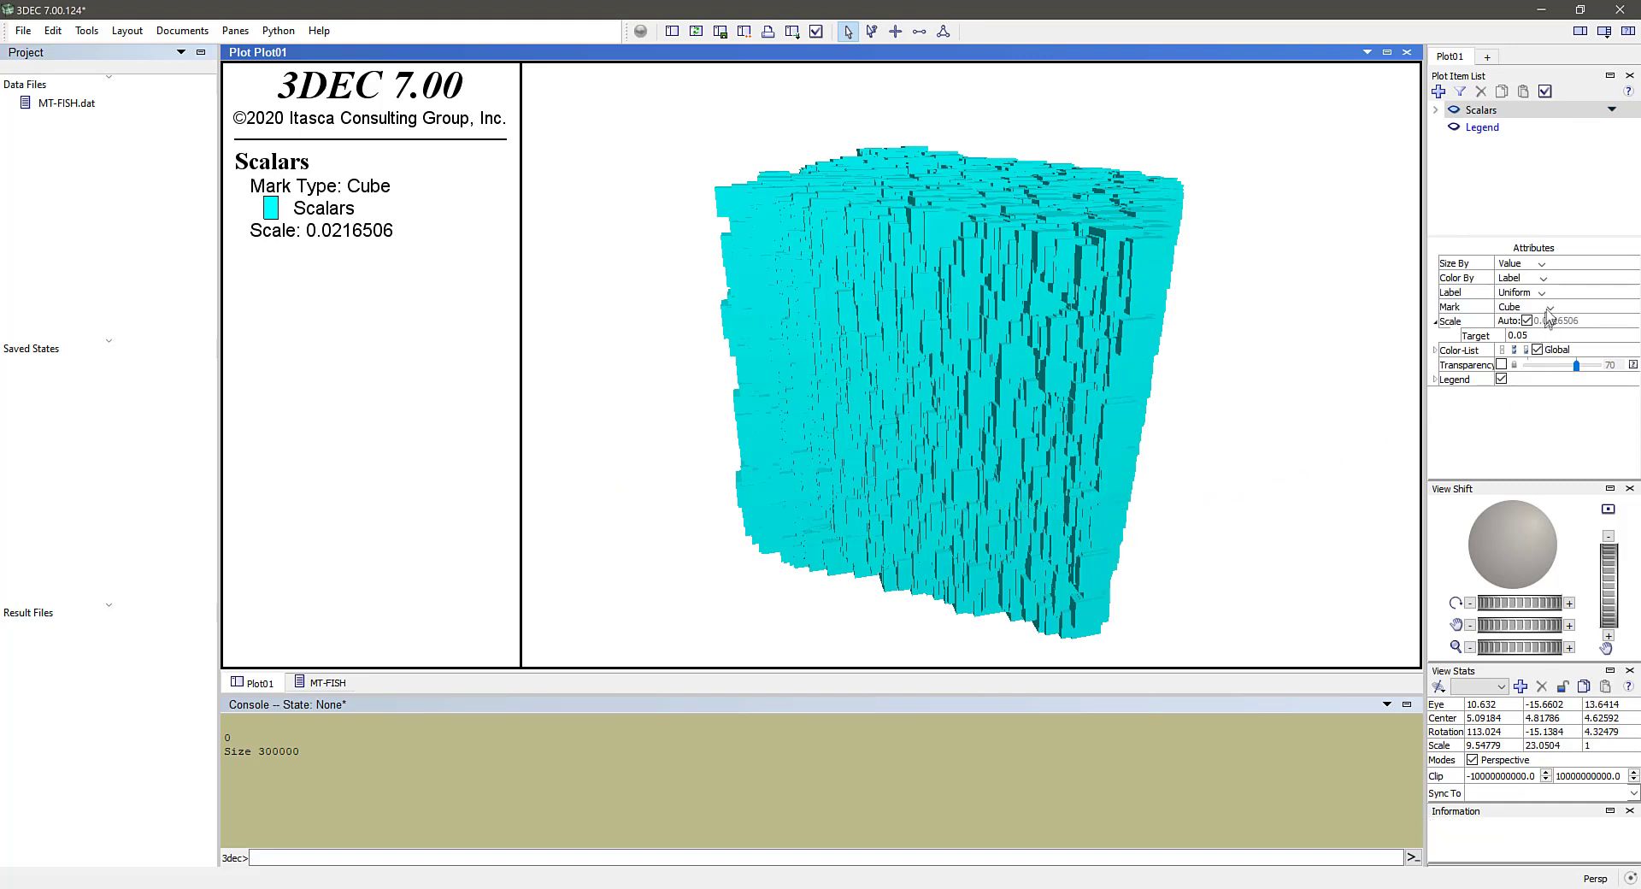
Step: Draw the scalars as spheres with auto scale off and scale 0.01
click(1544, 307)
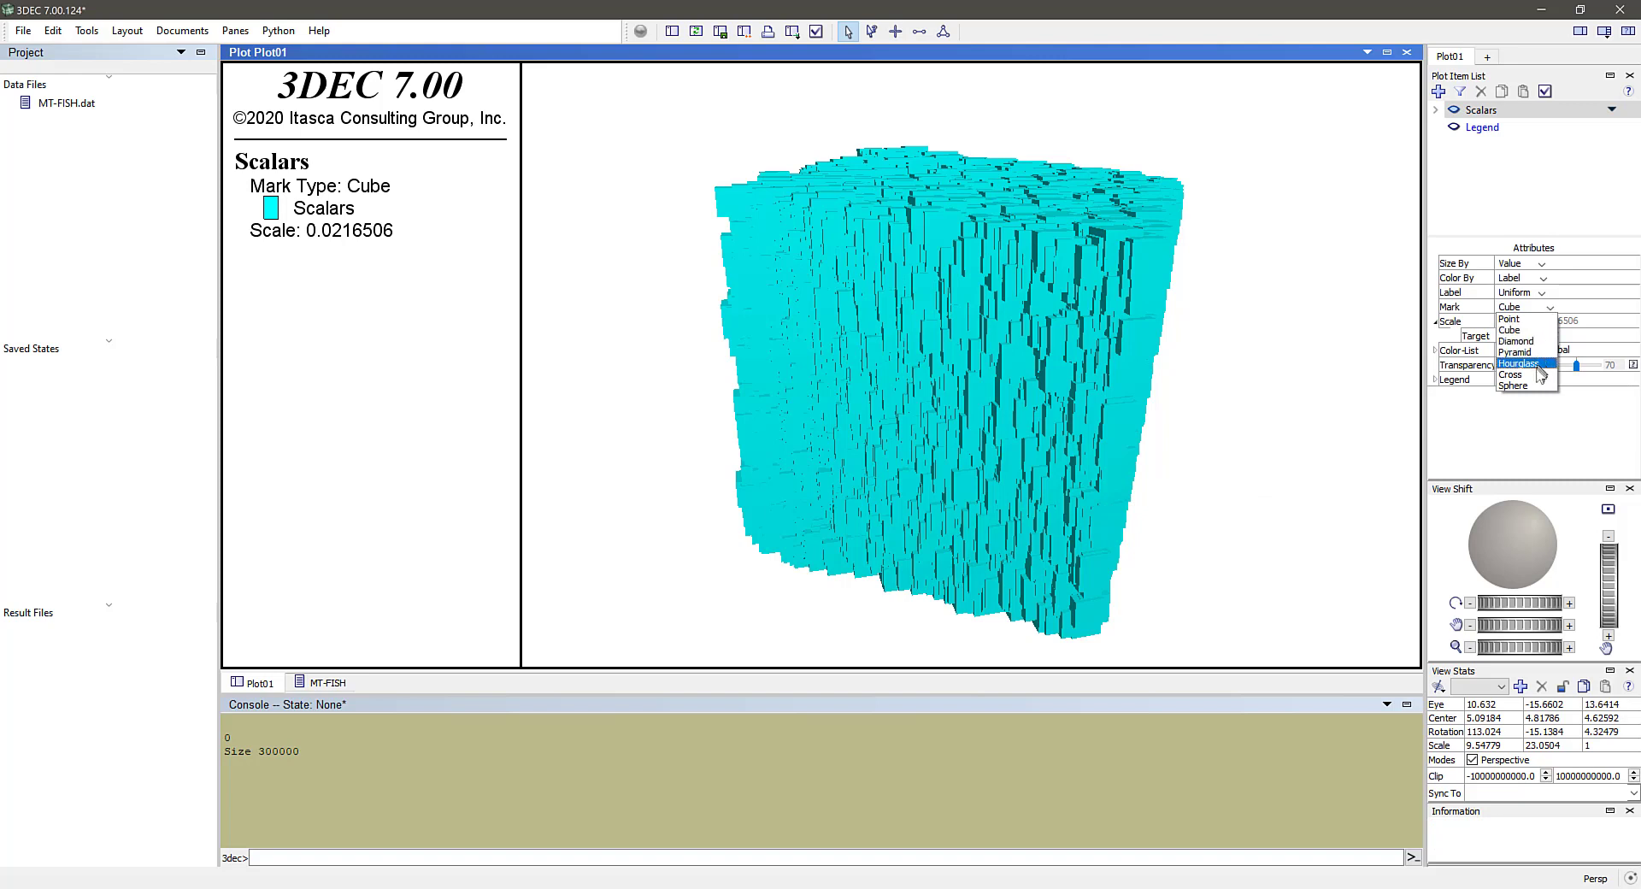
click(1511, 384)
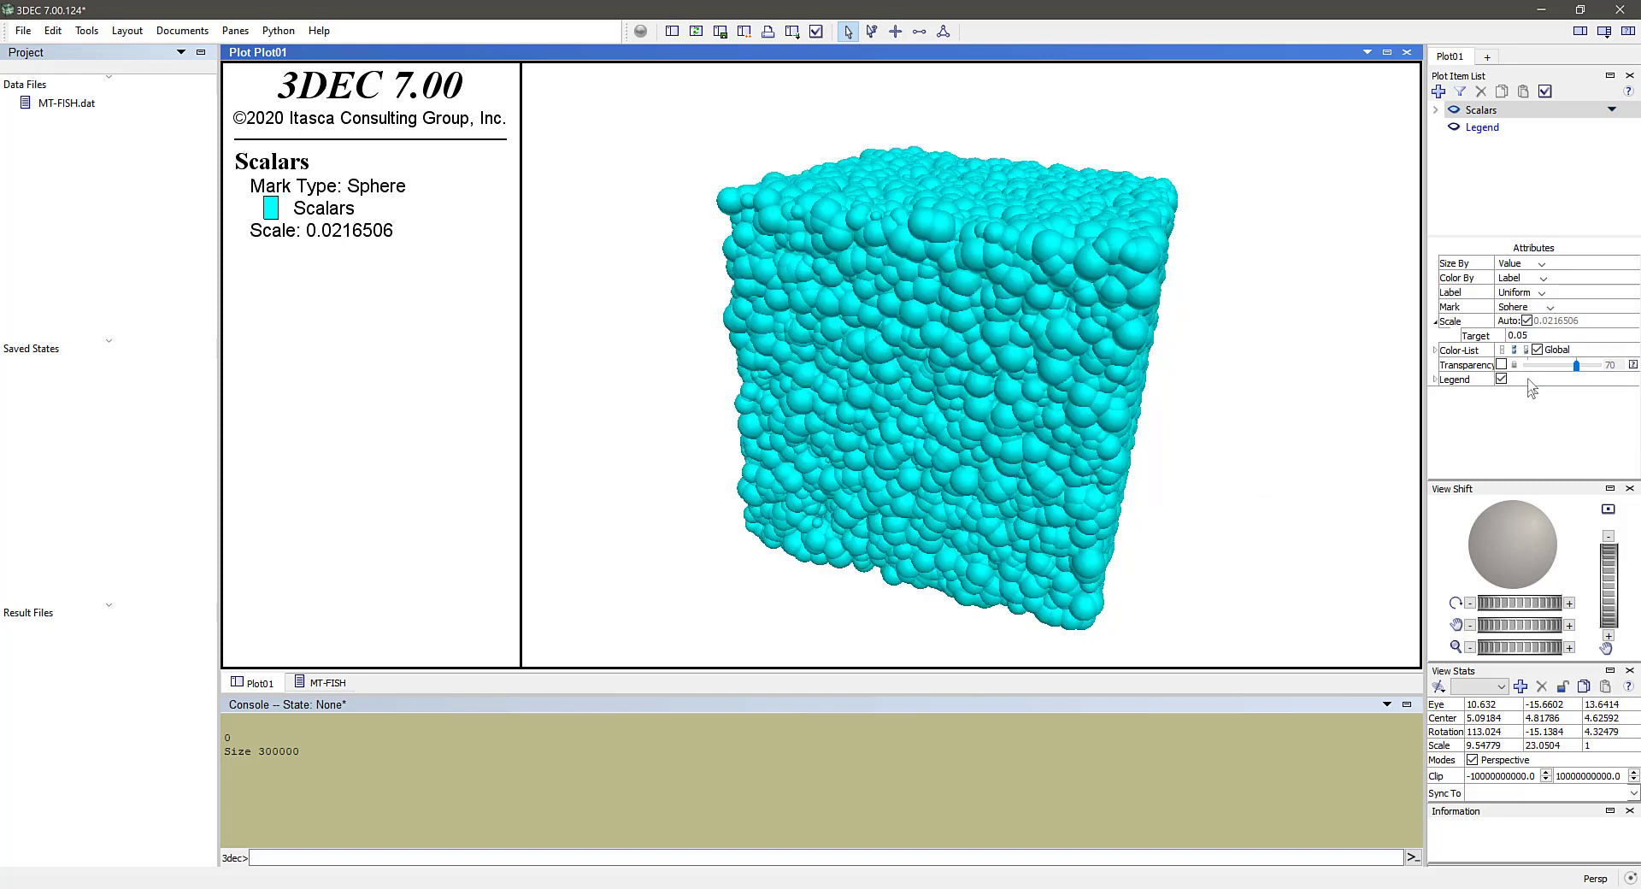
click(1432, 320)
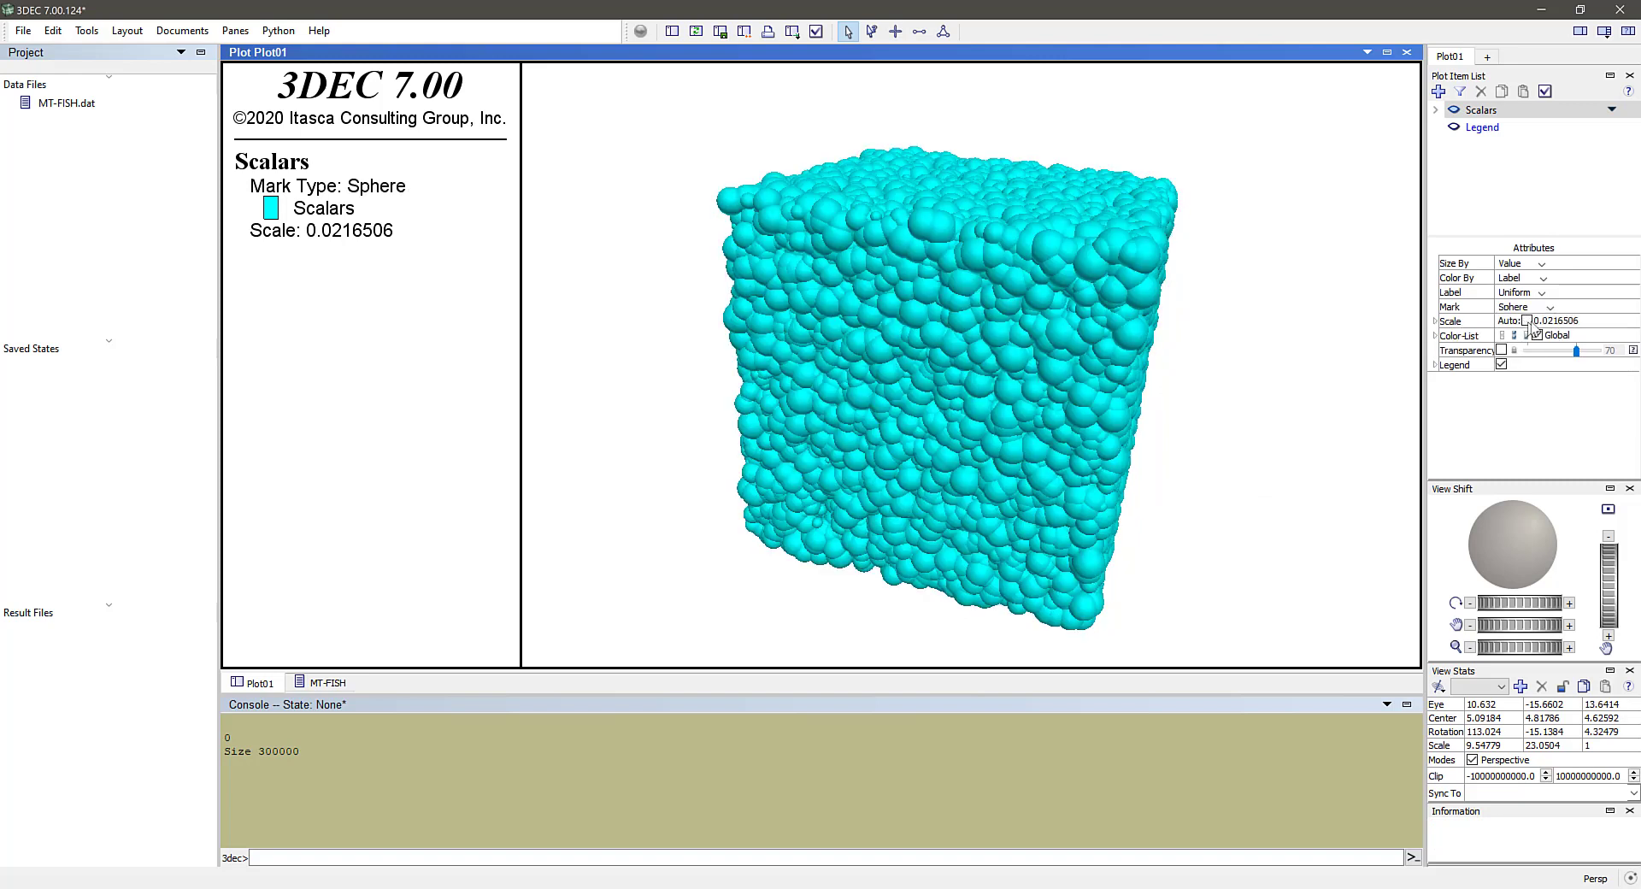
triple_click(1552, 320)
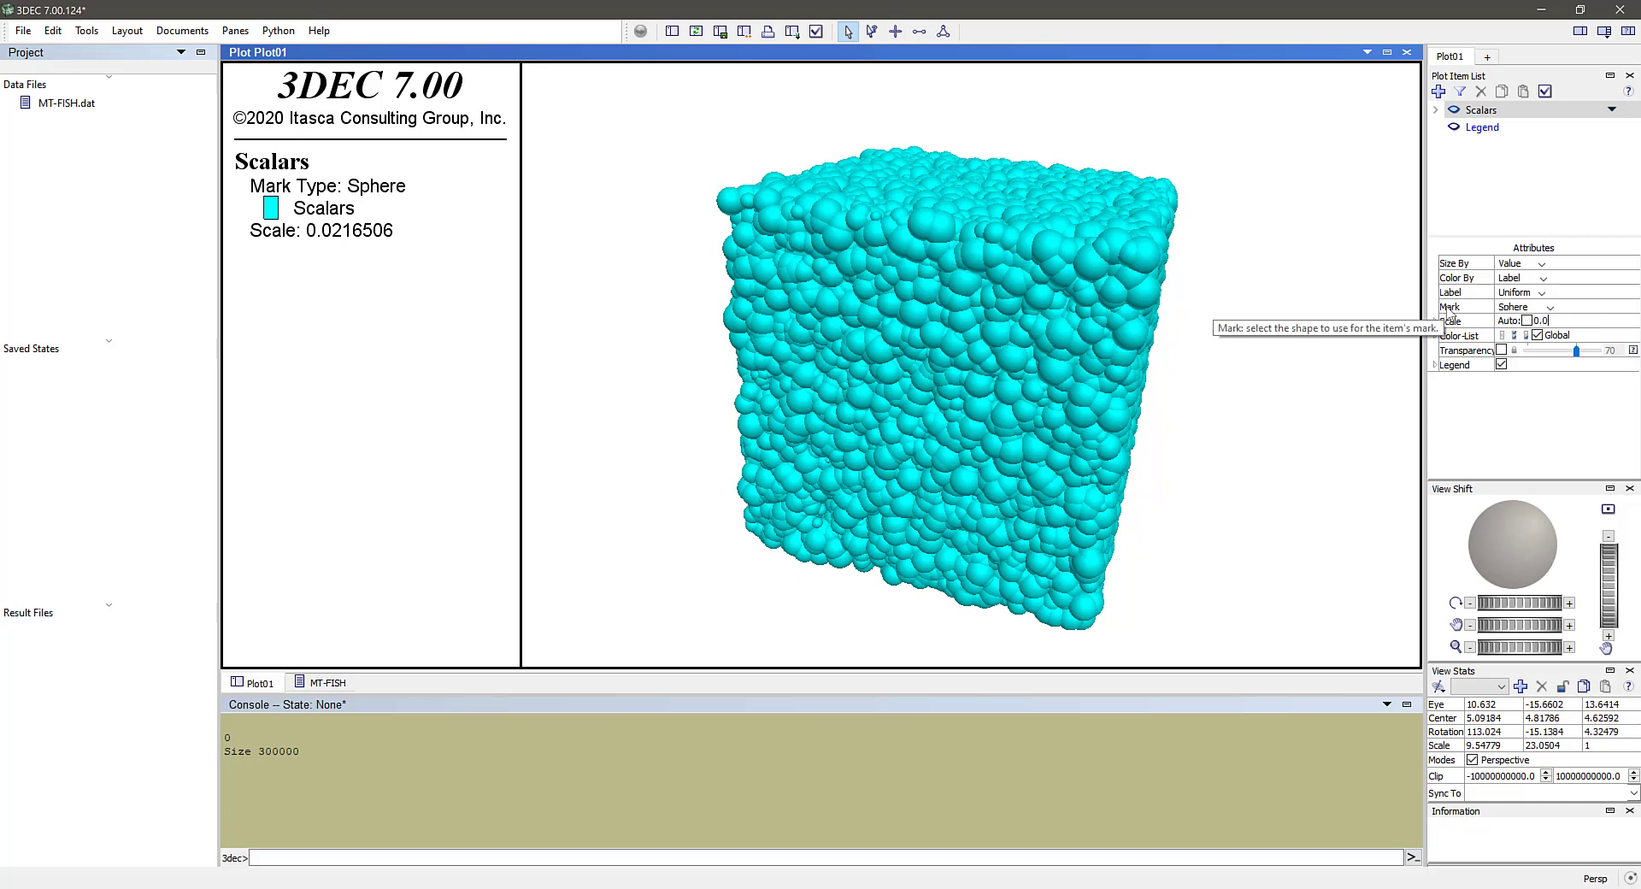
text(0.01)
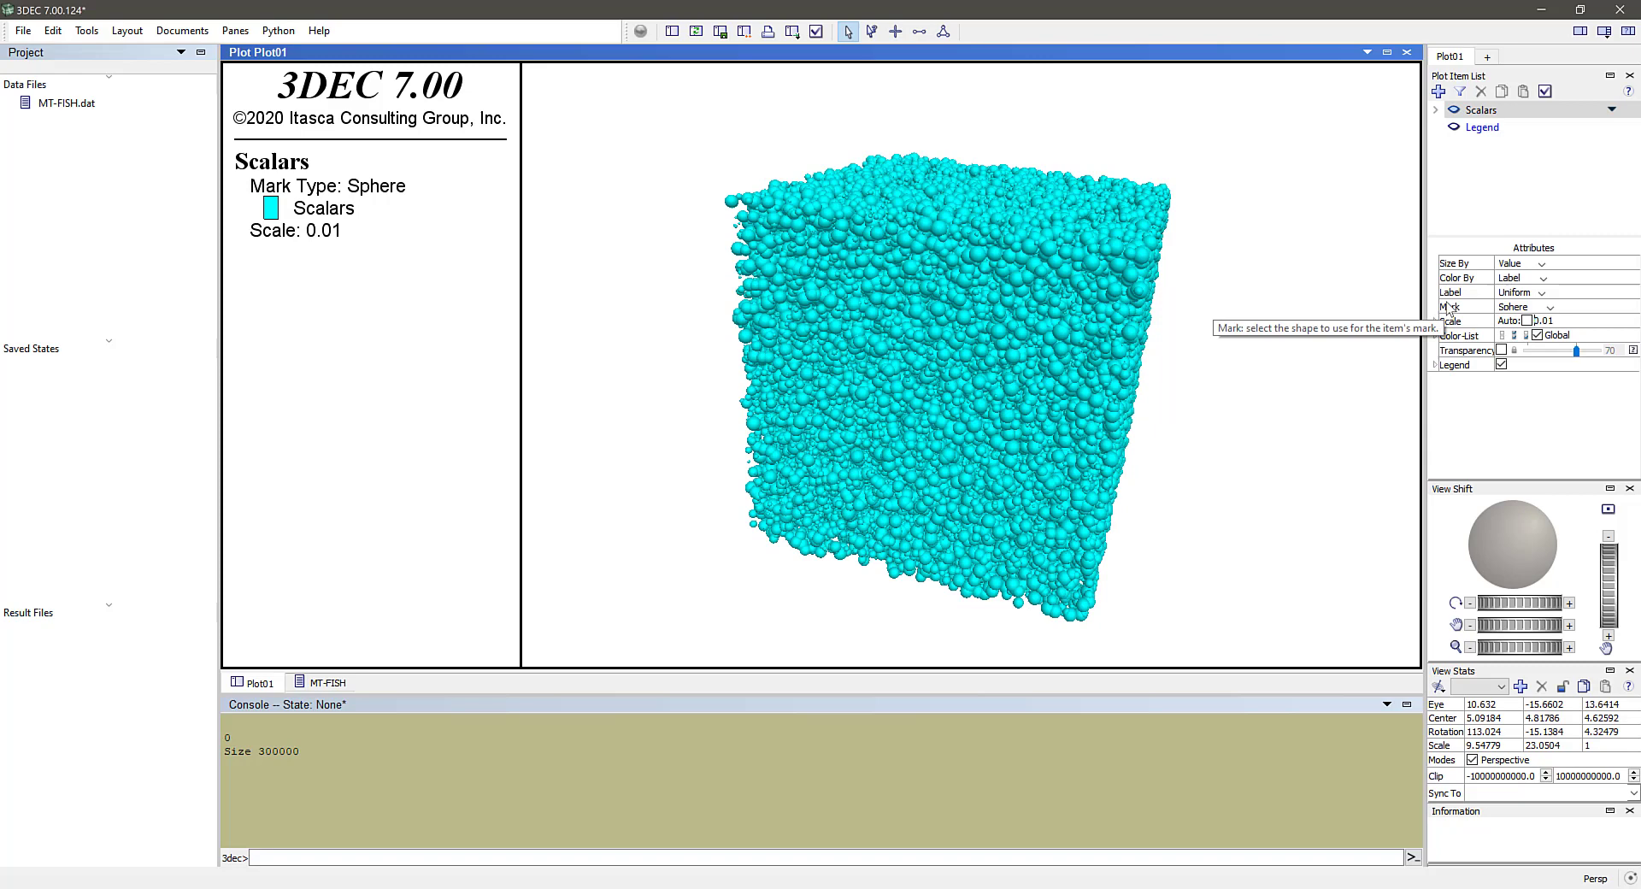
mouse_move(1542, 293)
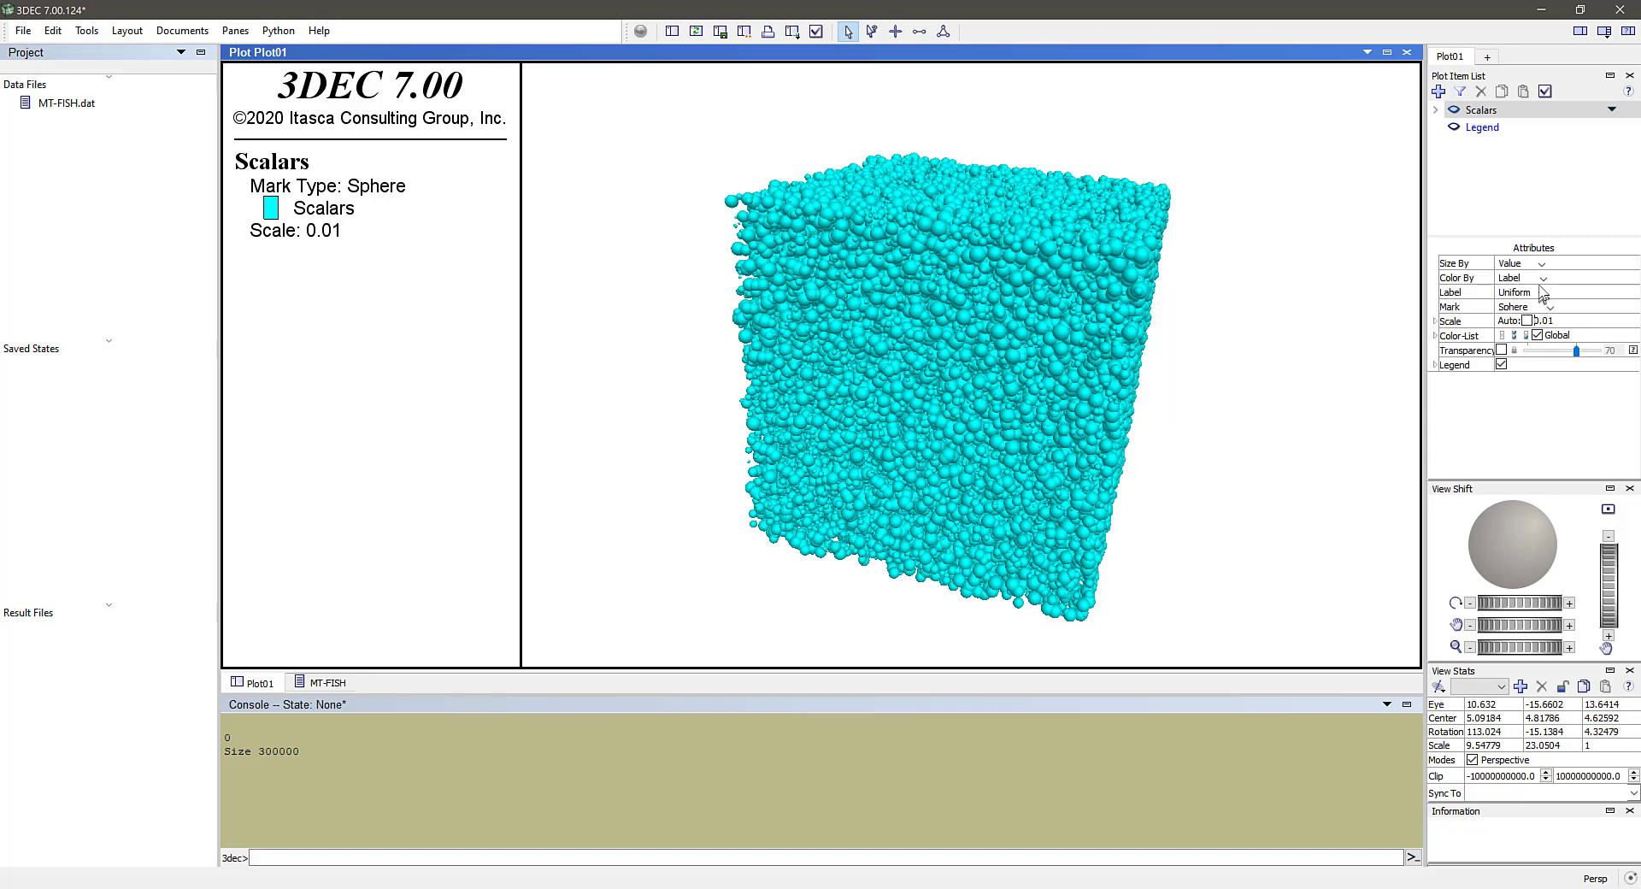
Step: Label the scalar spheres by group to separate the inside band
click(1542, 293)
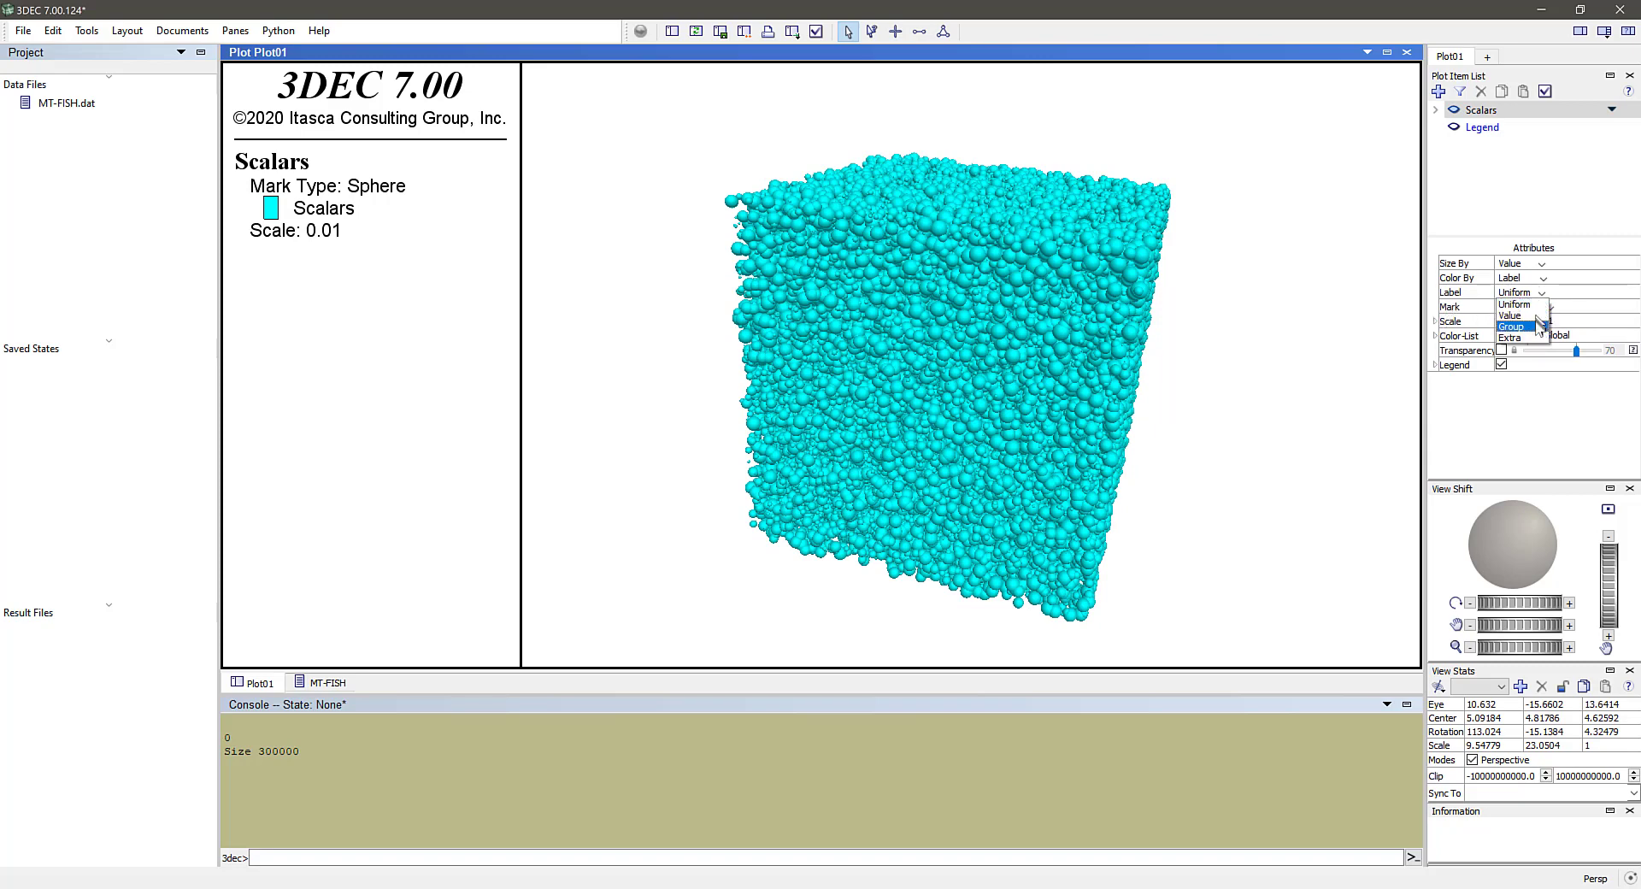
click(1510, 325)
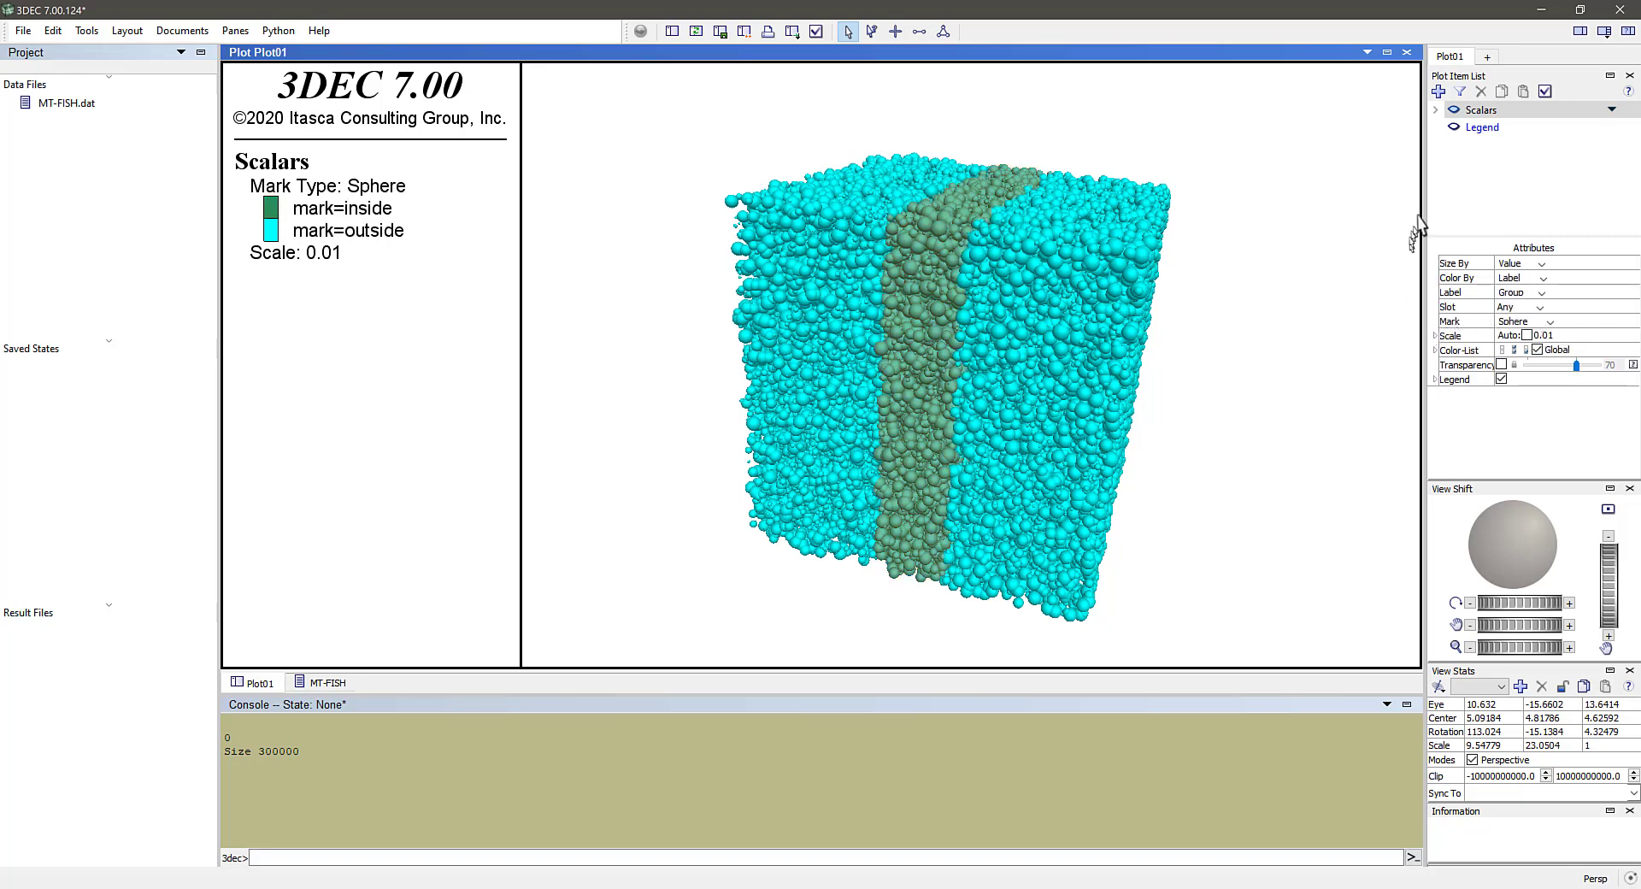
click(1439, 91)
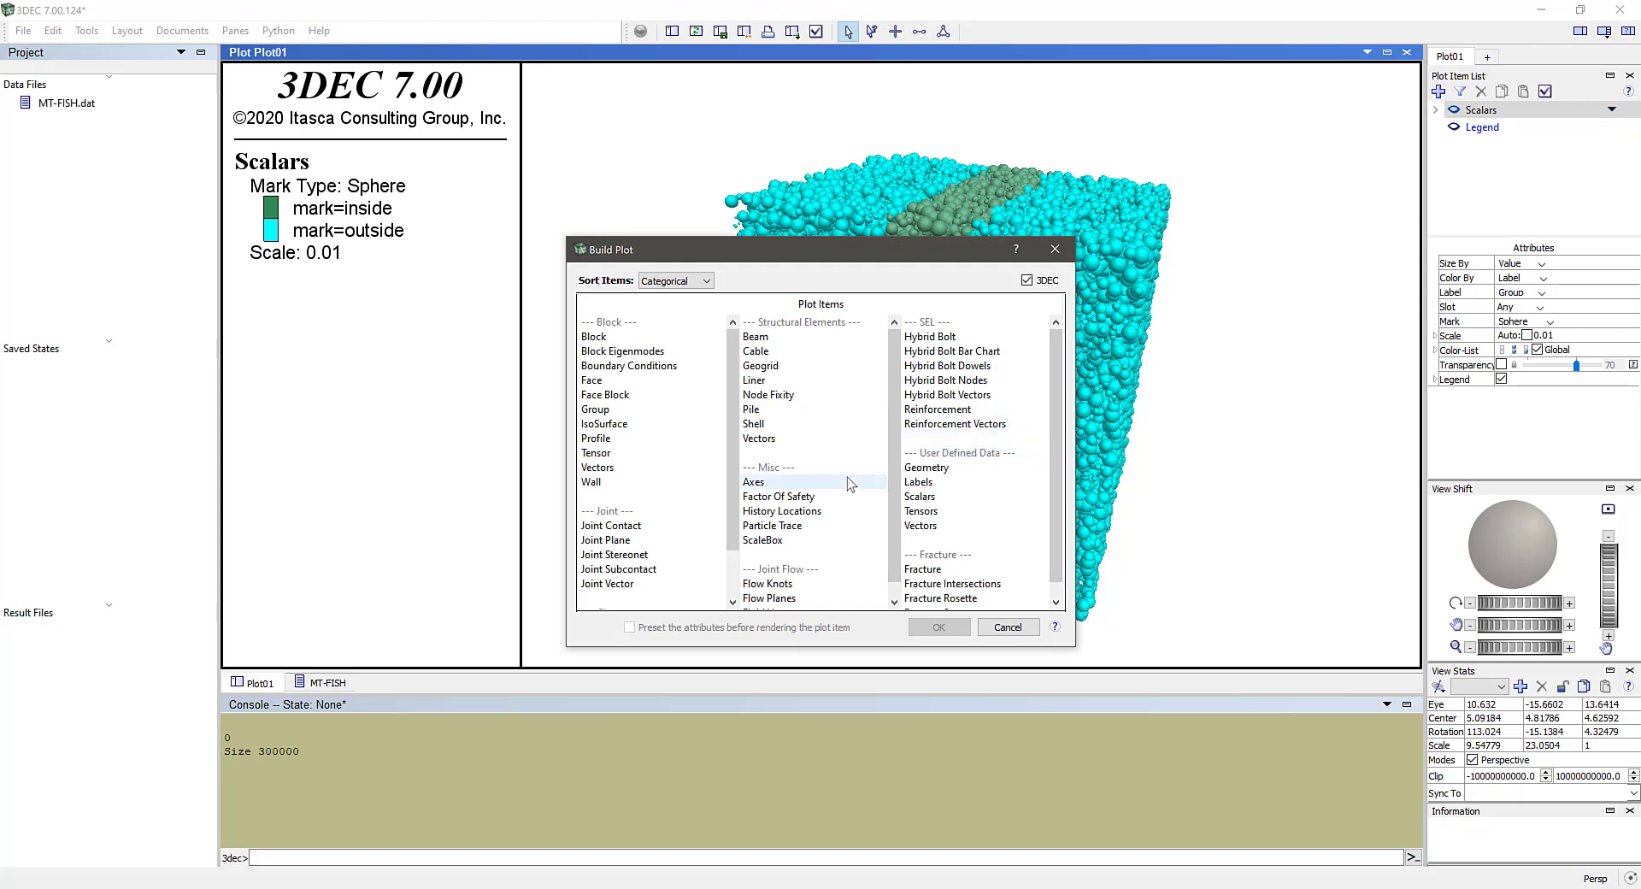
Step: Add coordinate axes to Plot01, then select the Scalars plot item
click(938, 626)
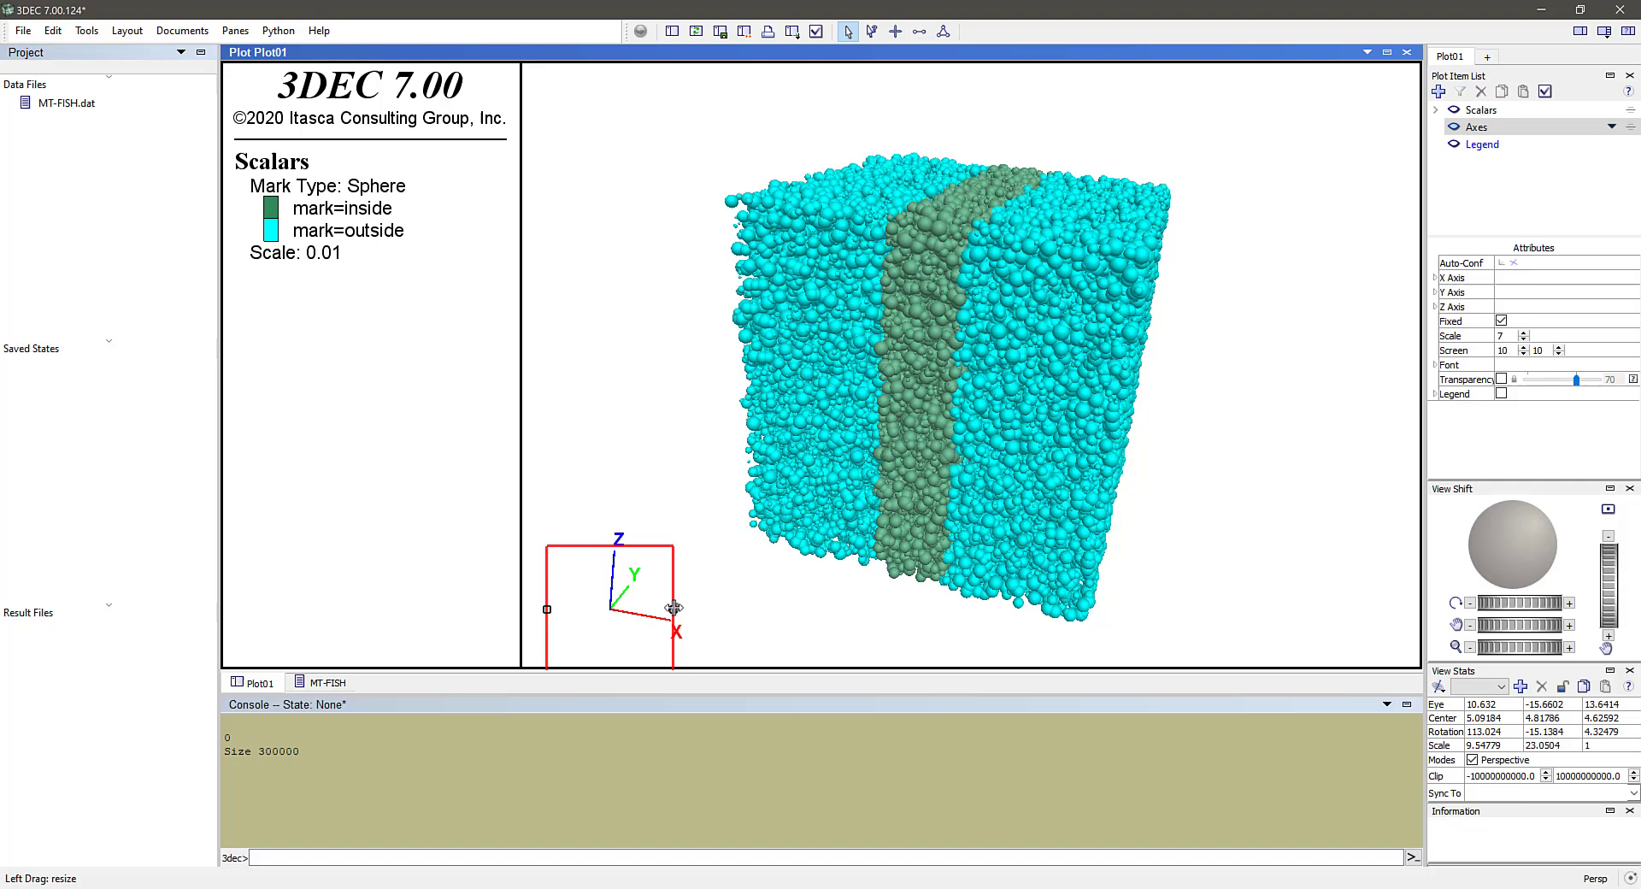
mouse_move(1392, 278)
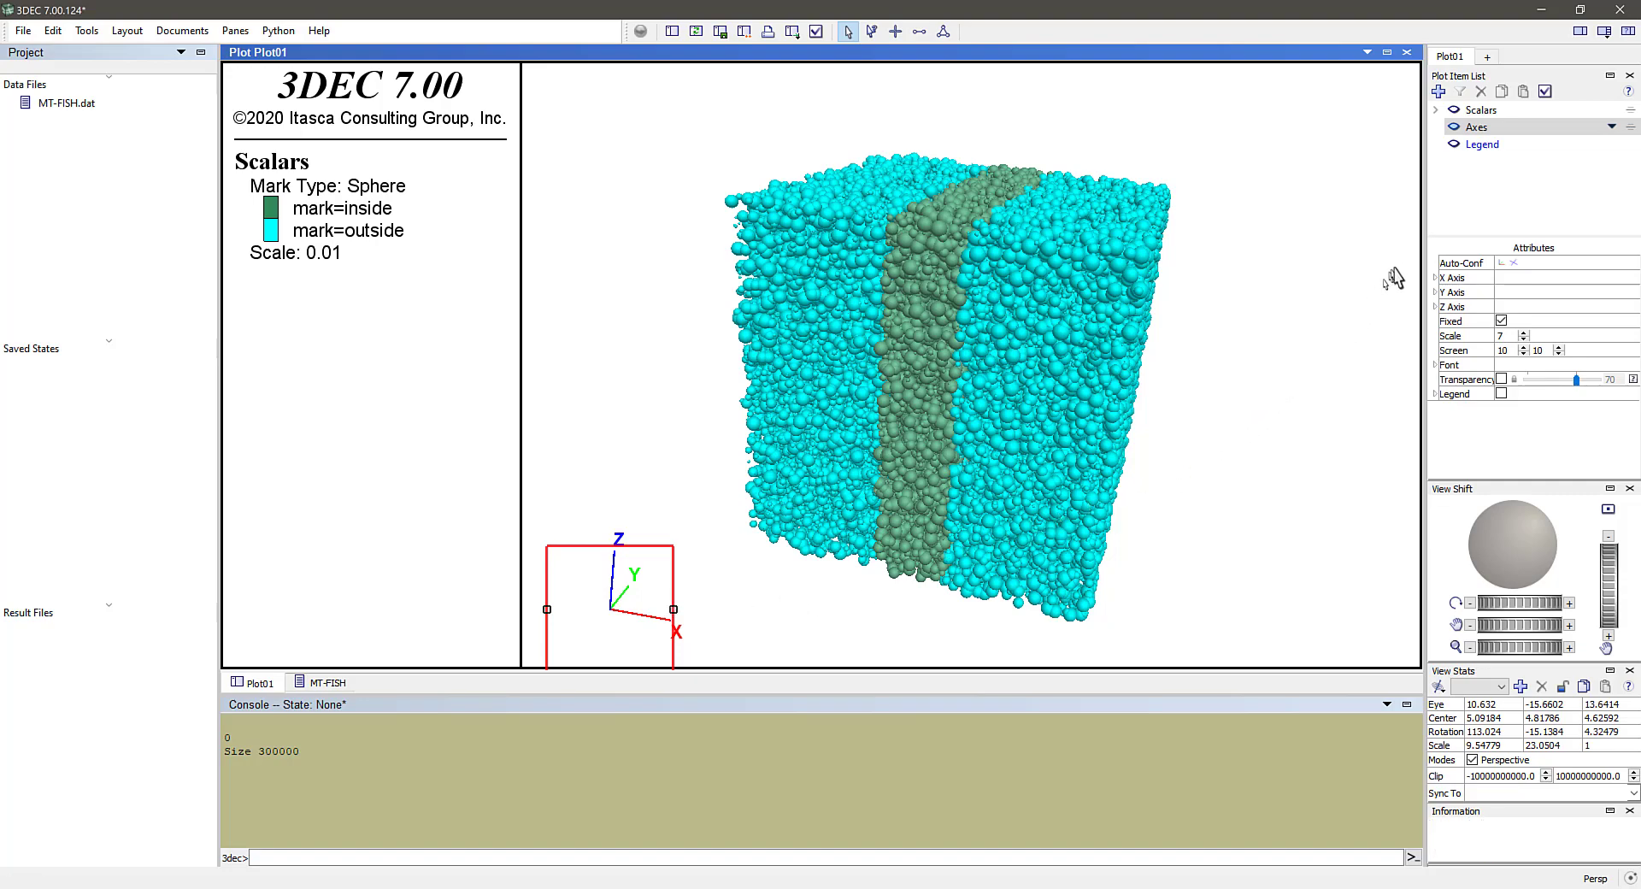
click(1481, 110)
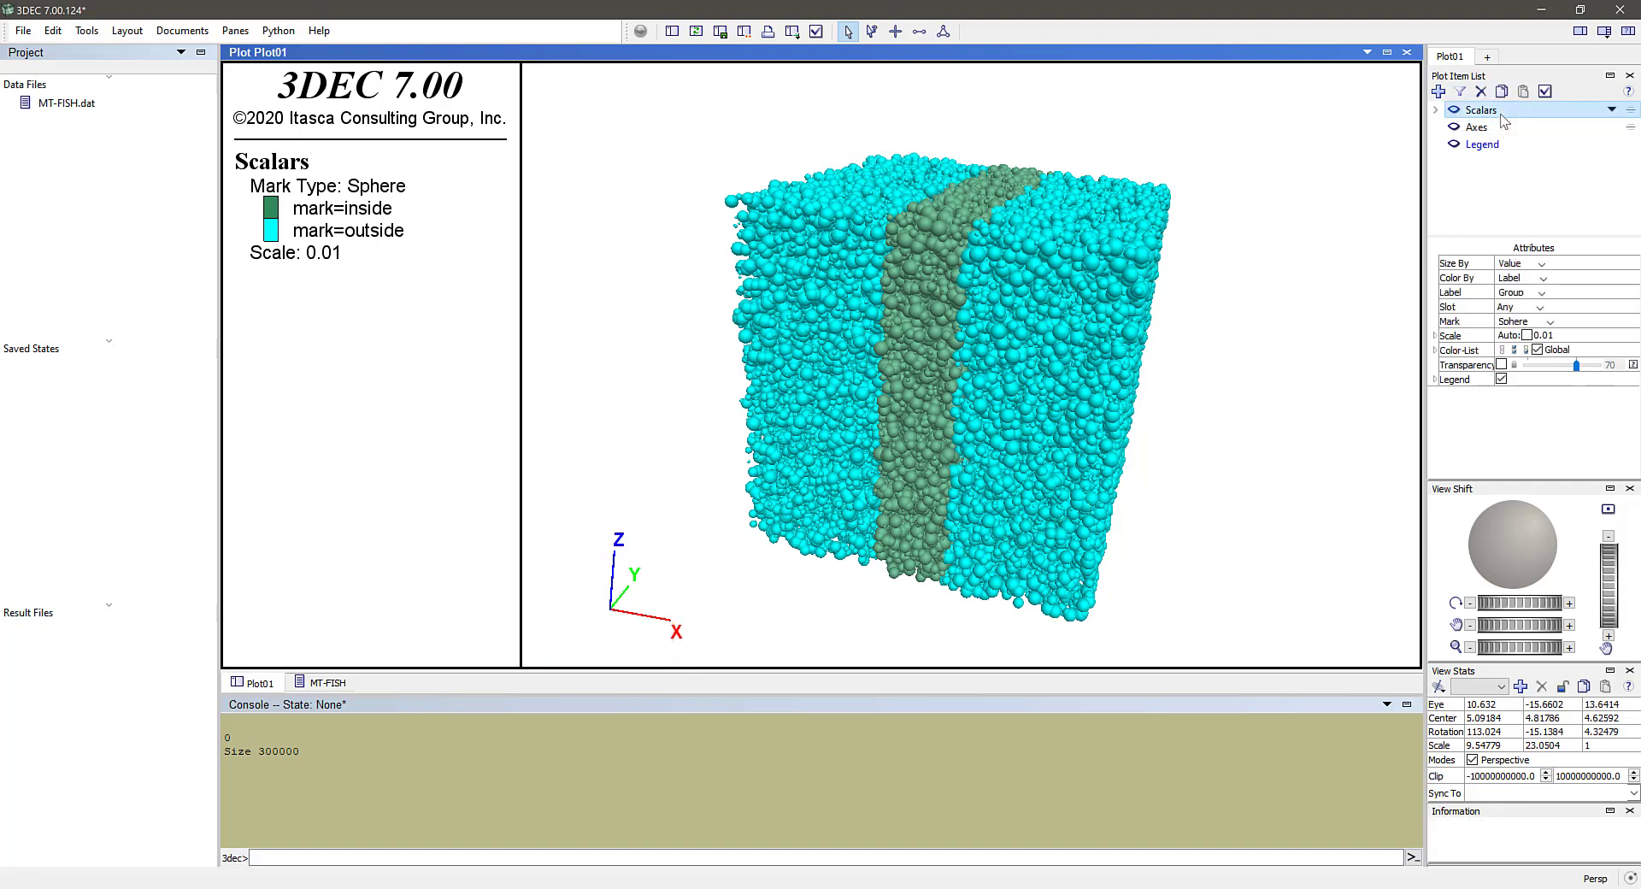